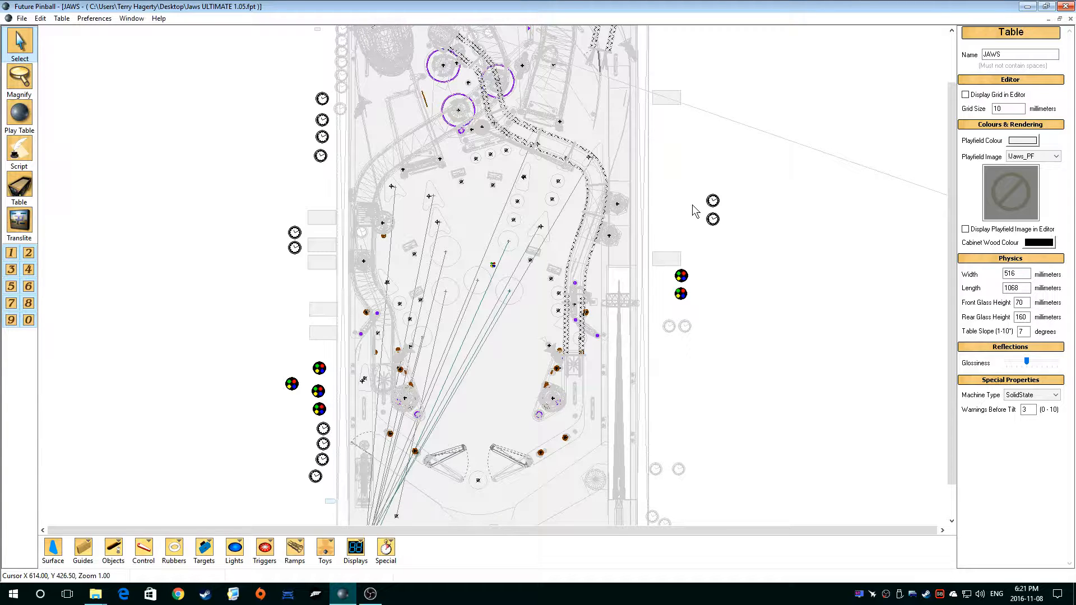
mouse_move(694, 212)
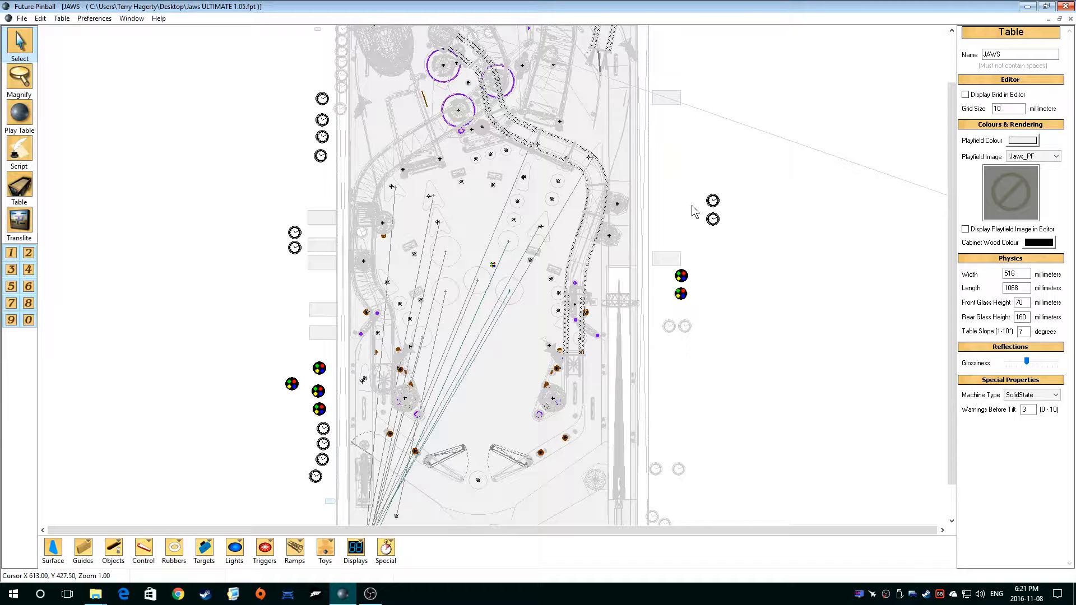
mouse_move(794, 162)
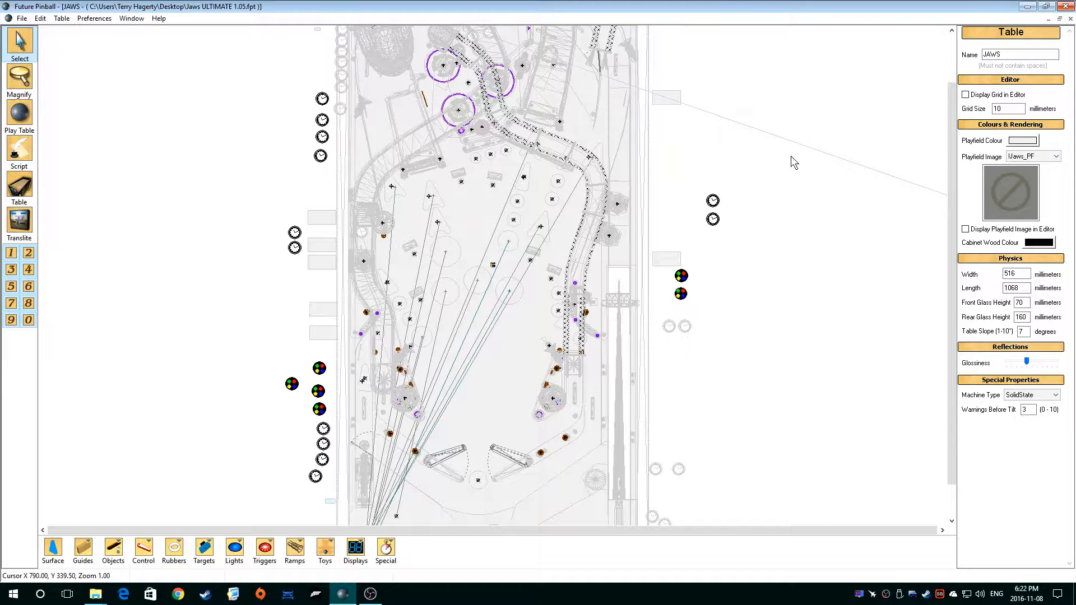
mouse_move(476, 183)
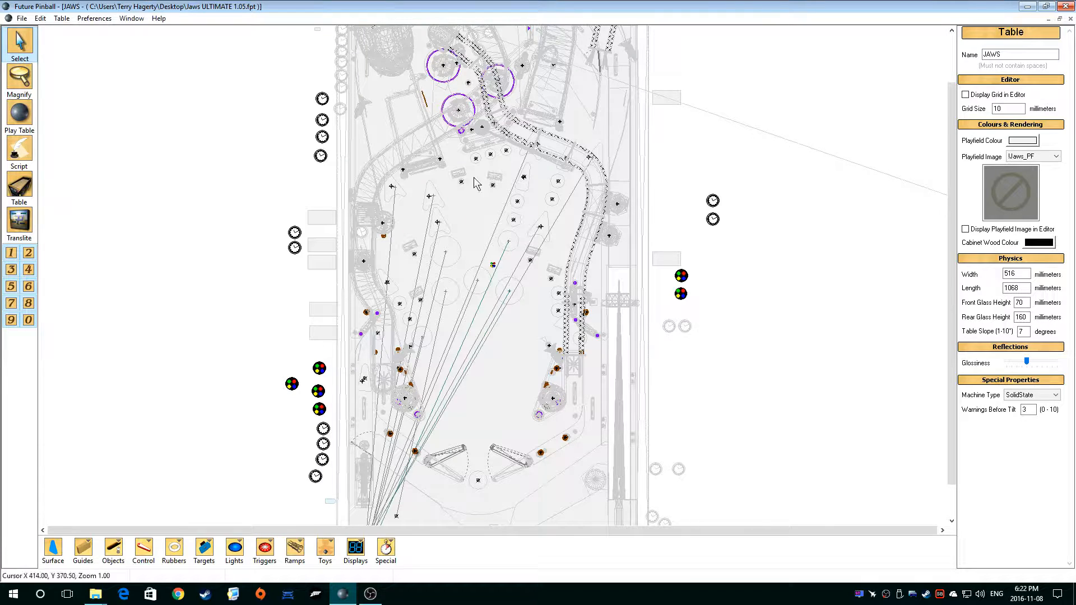
mouse_move(139, 233)
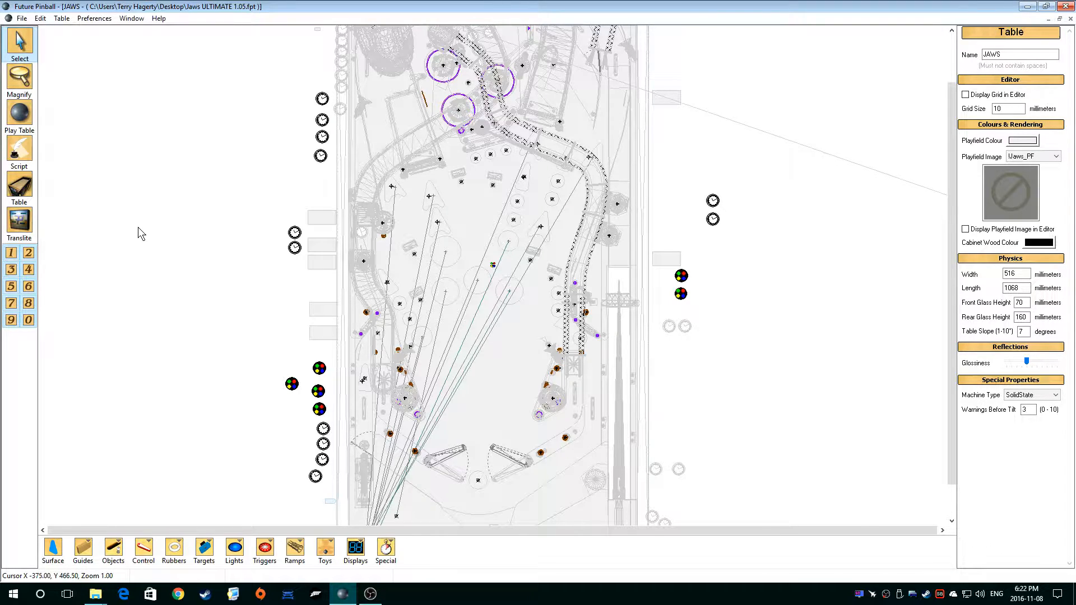
mouse_move(245, 380)
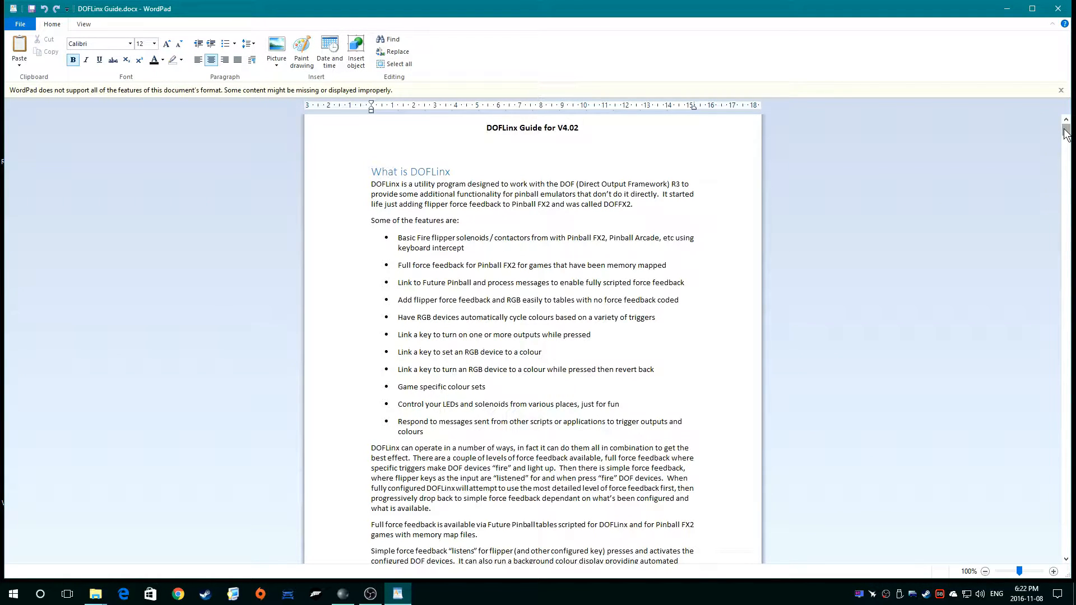
Scroll the DOFLinx guide to 'If I want to DOF a table, how do I do it?' and zoom to 160%
scroll("down", 3)
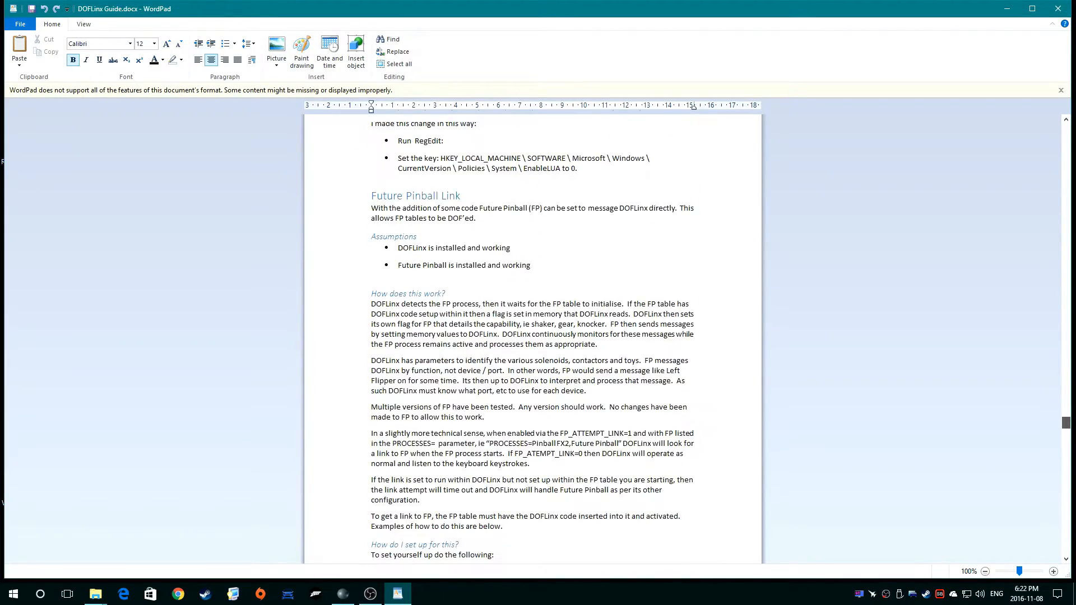
scroll("down", 3)
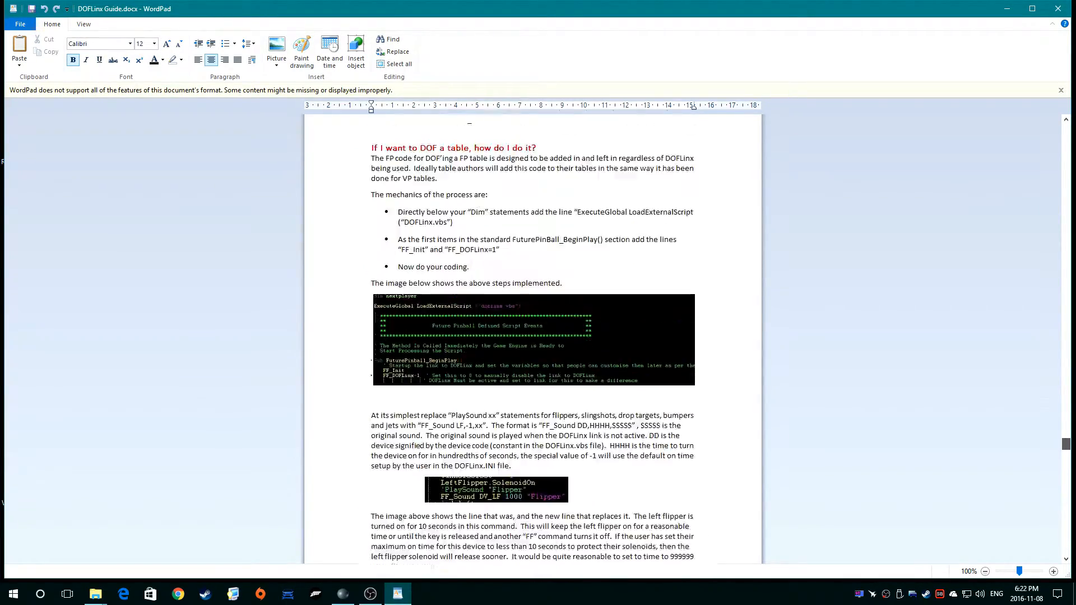
scroll("up", 3)
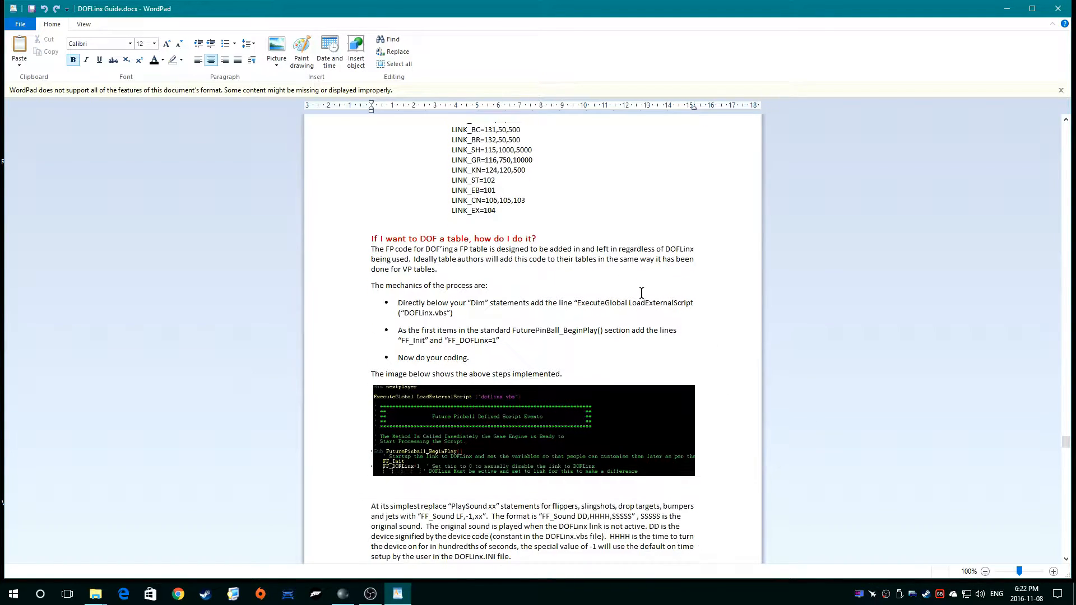
left_click(1053, 570)
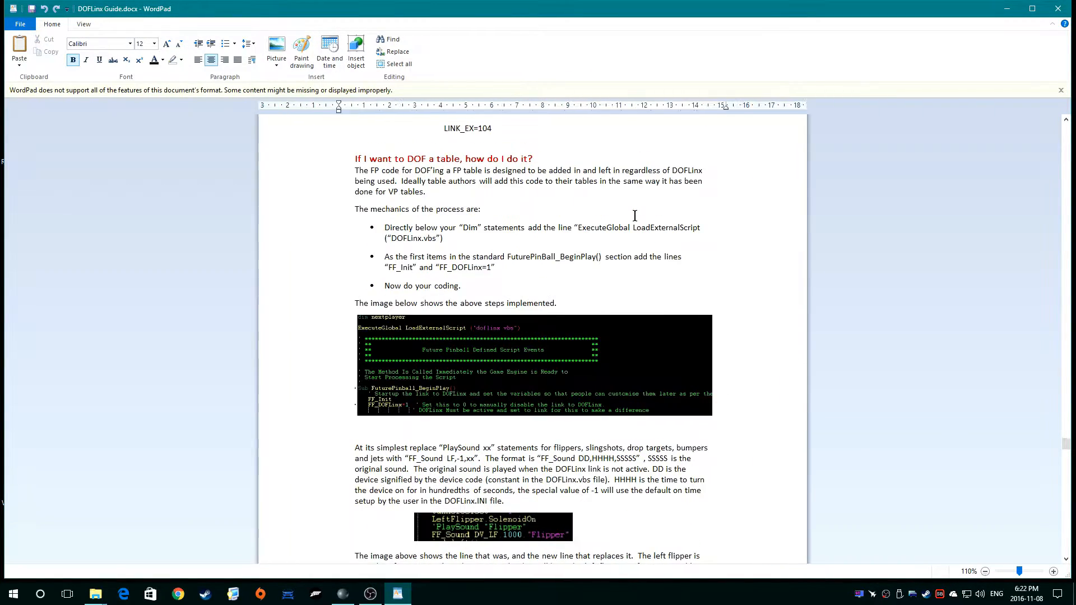
left_click(1053, 571)
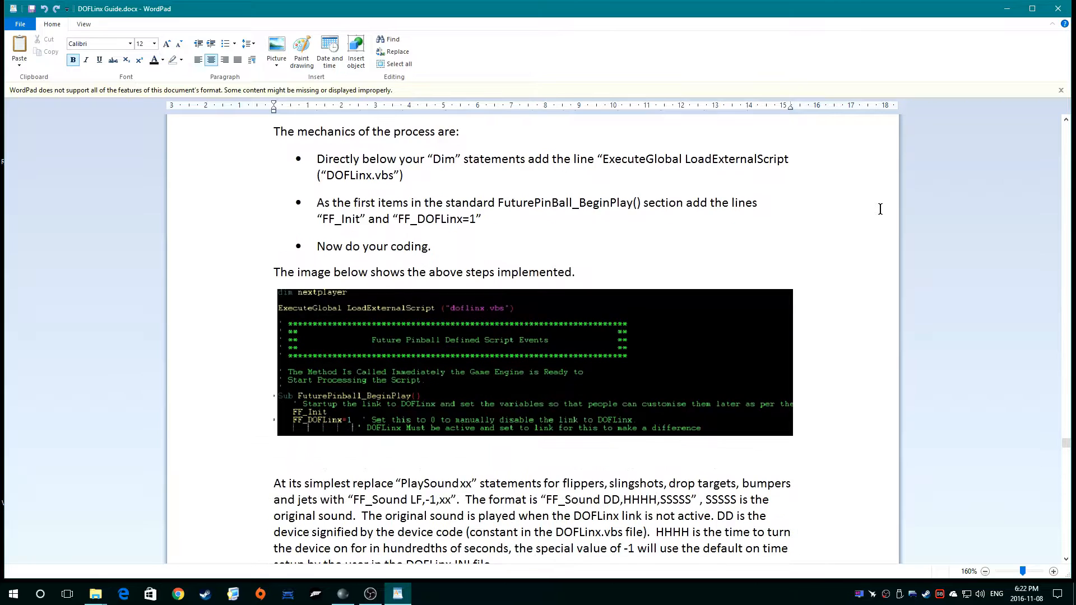
scroll("up", 3)
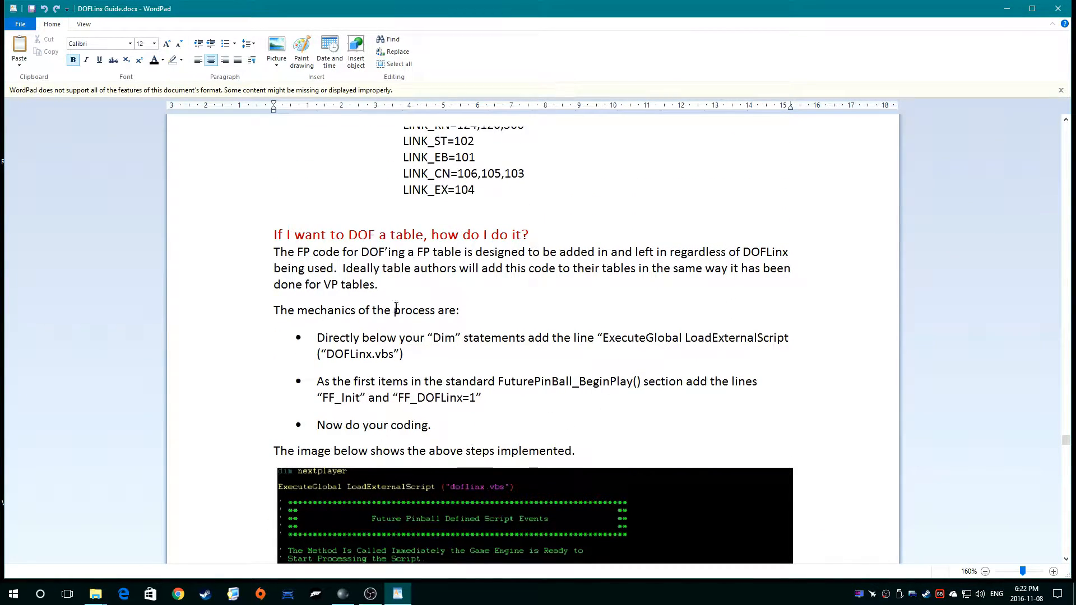
mouse_move(583, 17)
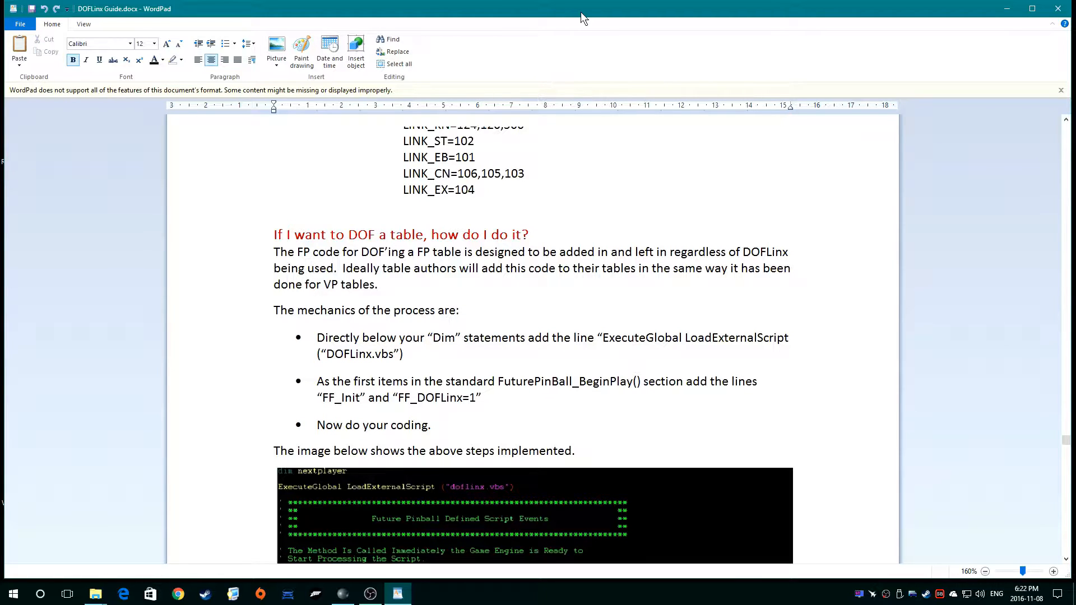
mouse_move(527, 293)
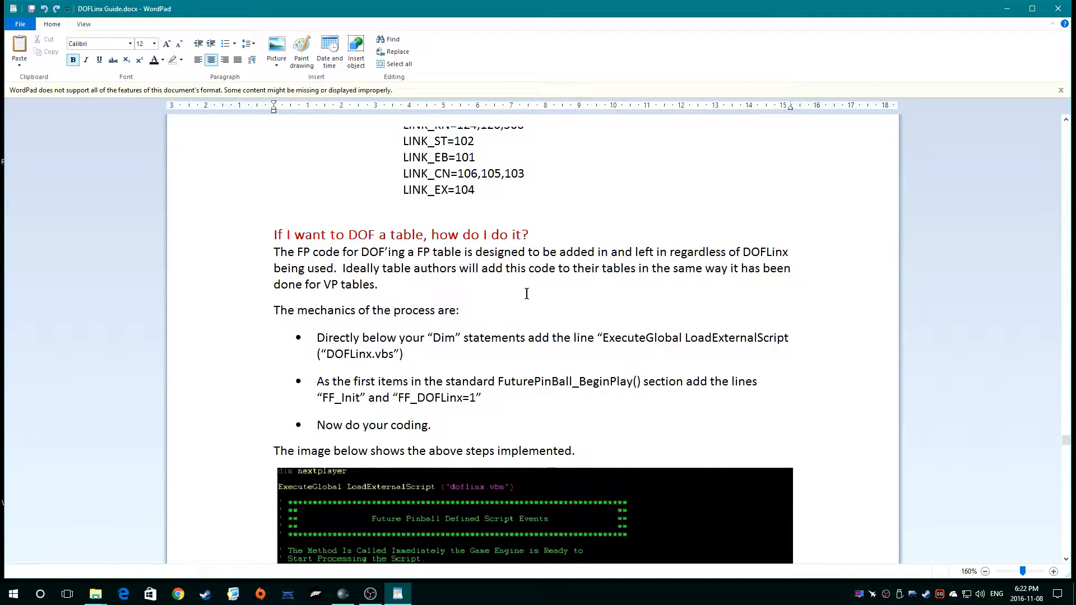
scroll("down", 3)
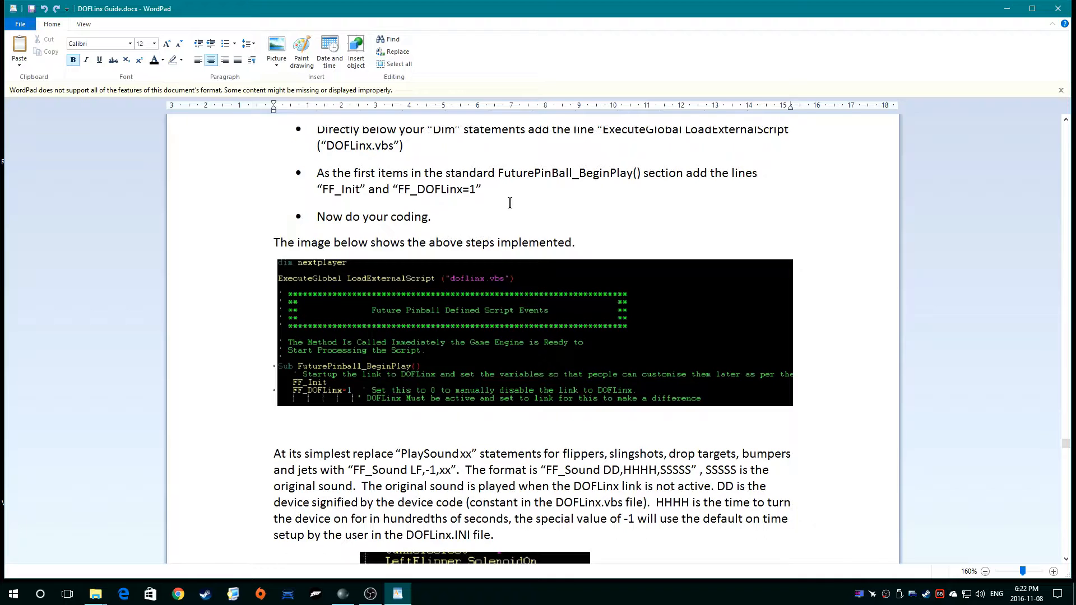
mouse_move(481, 225)
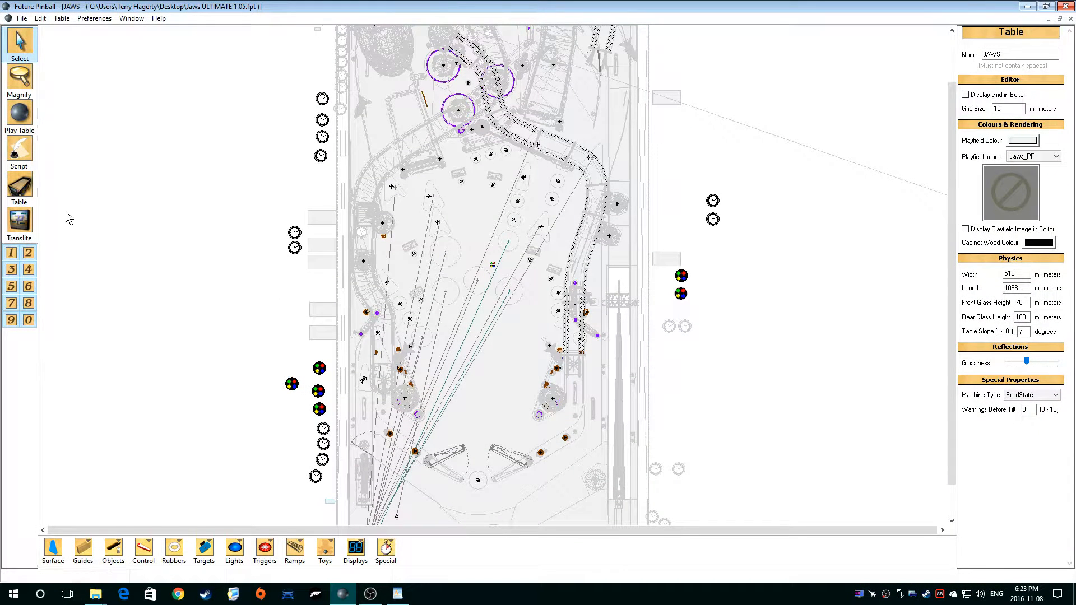
mouse_move(417, 547)
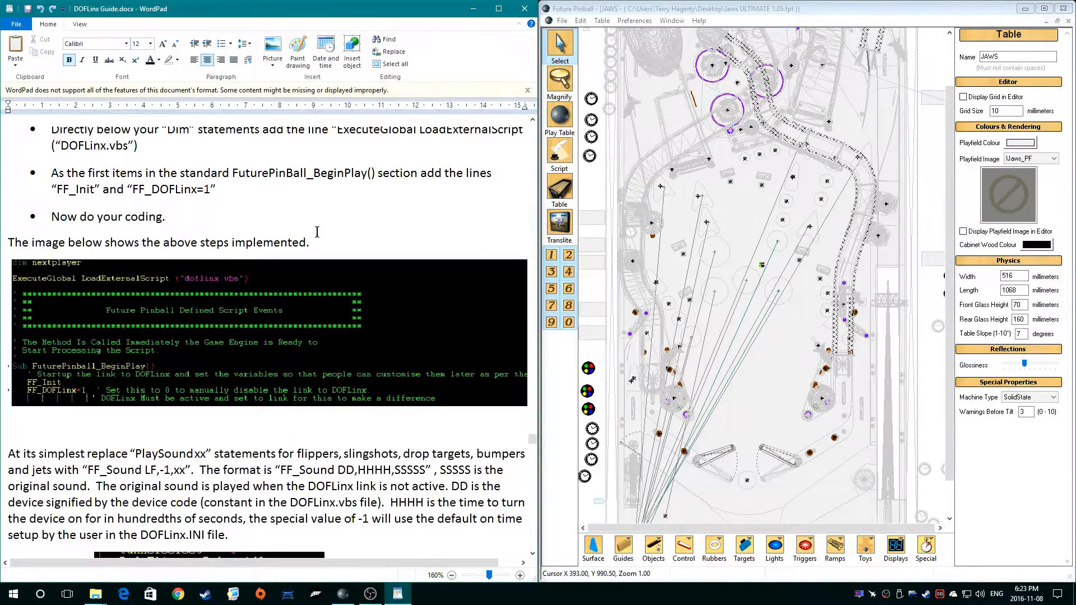
Switch the JAWS table editor to the Translite view beside the guide
left_click(559, 223)
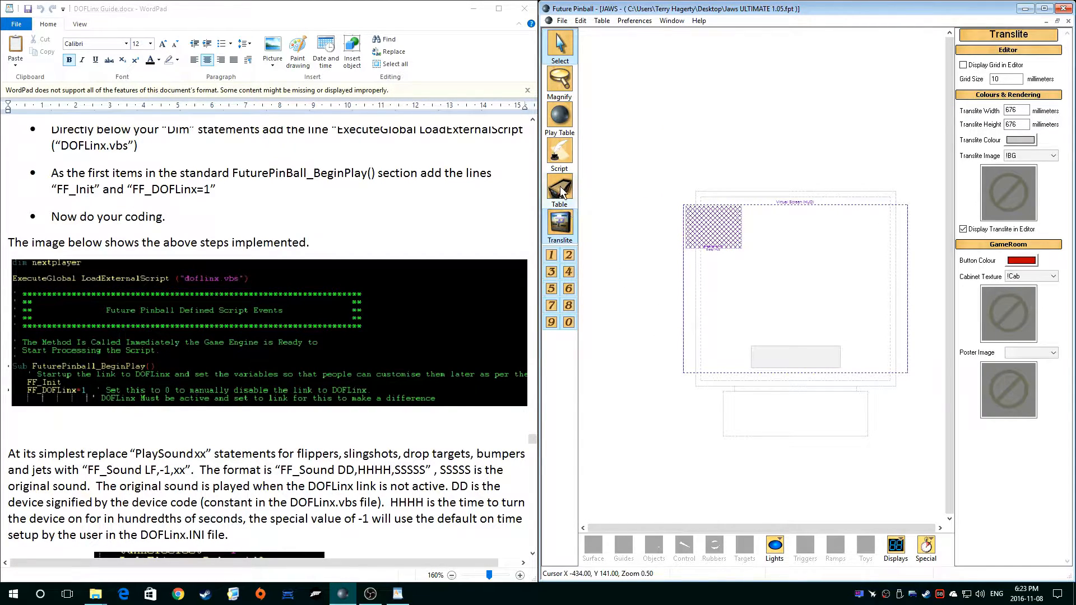
Place a new Timer object (Timer1) in the translite editor
left_click(926, 549)
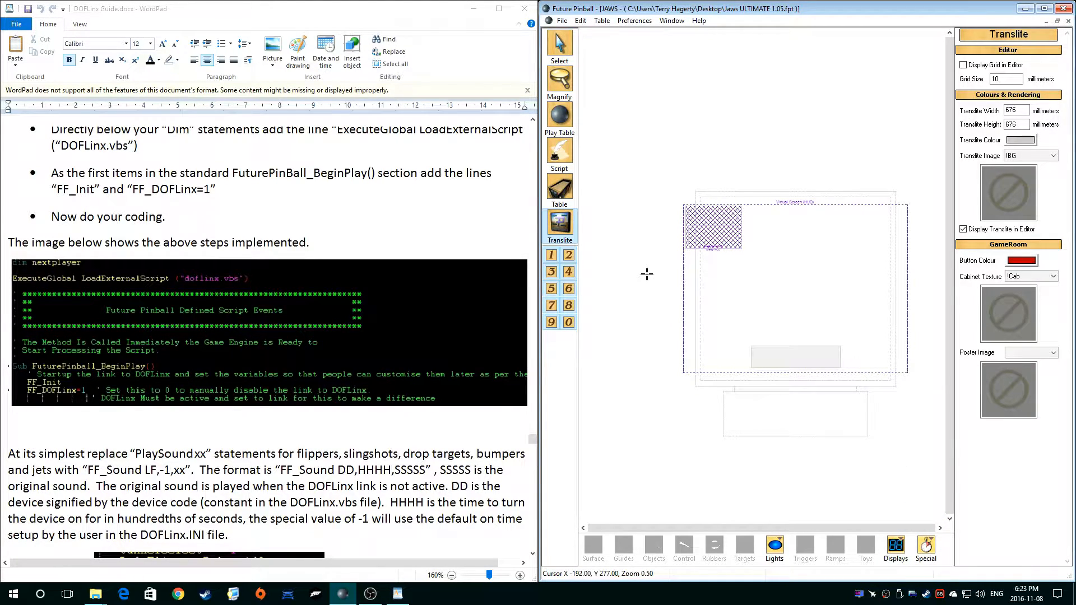
mouse_move(659, 285)
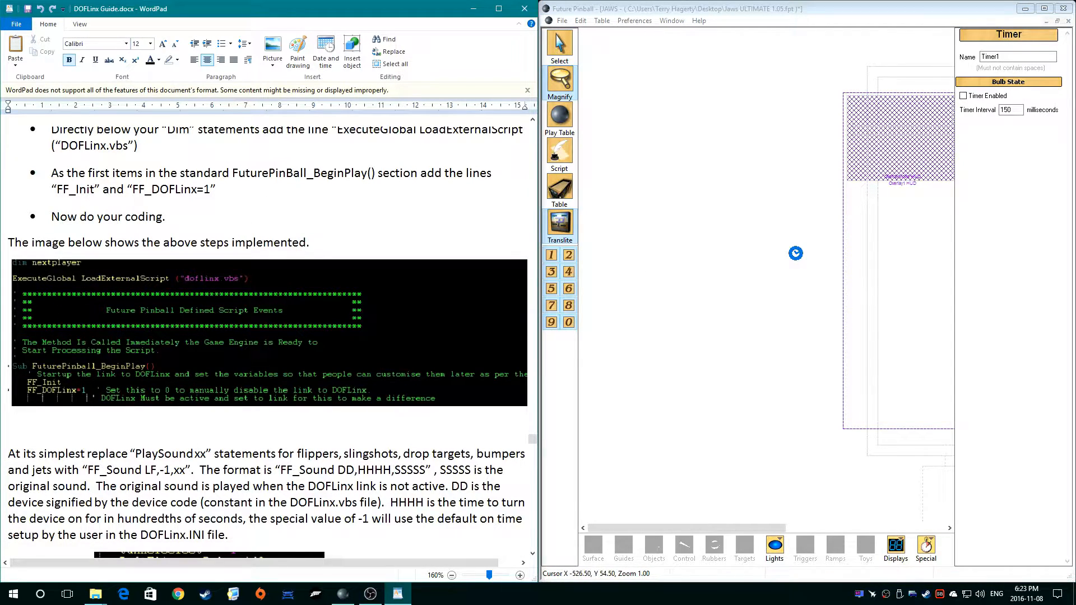
Name the timer DOFTimer, tick Timer Enabled and set its interval to 500 ms per the guide
scroll("down", 3)
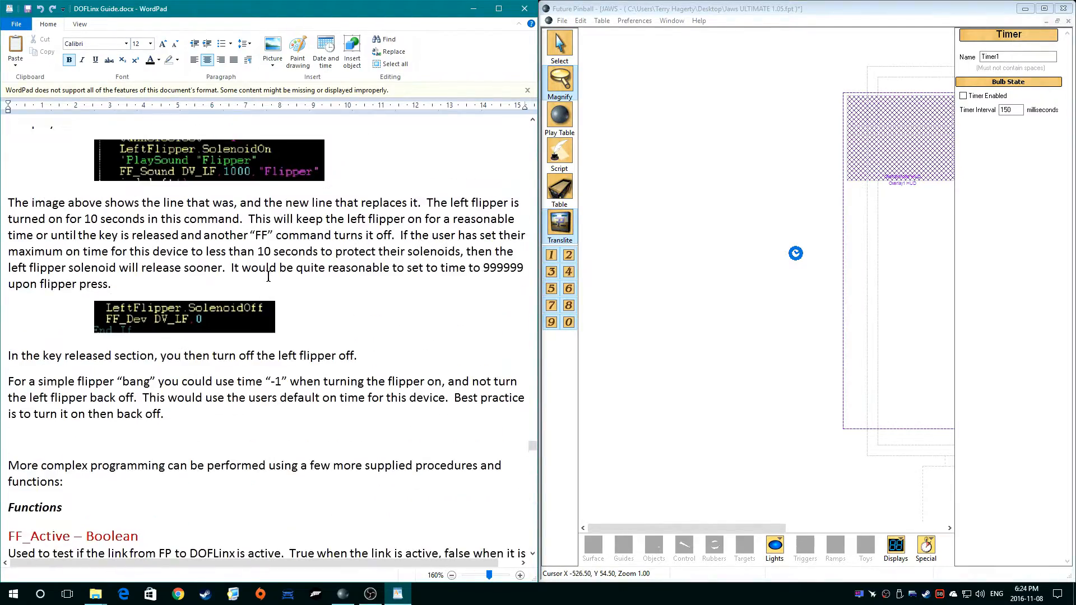
scroll("down", 3)
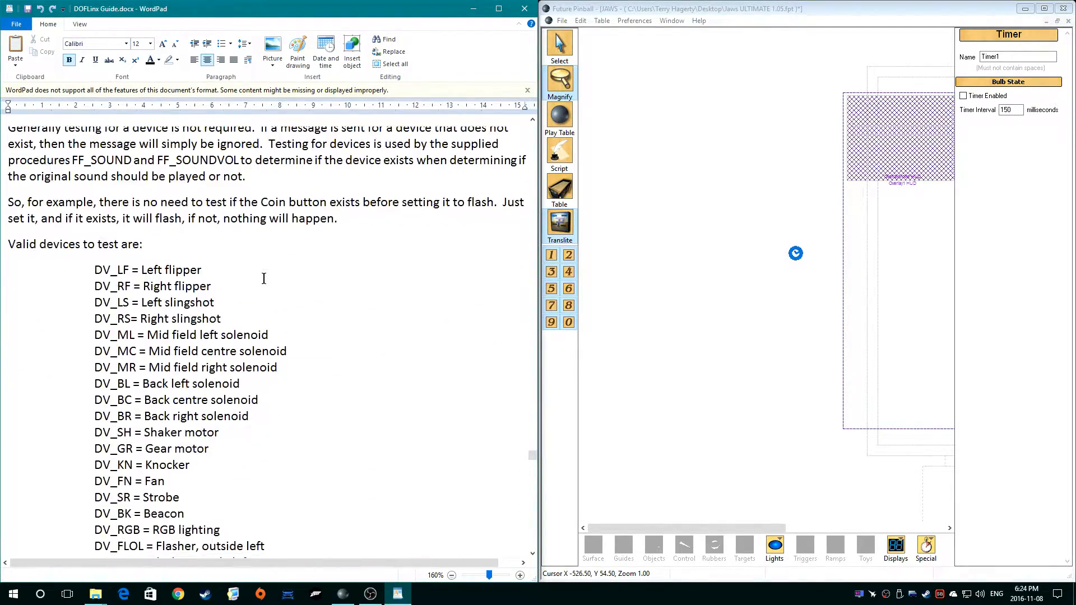
scroll("down", 3)
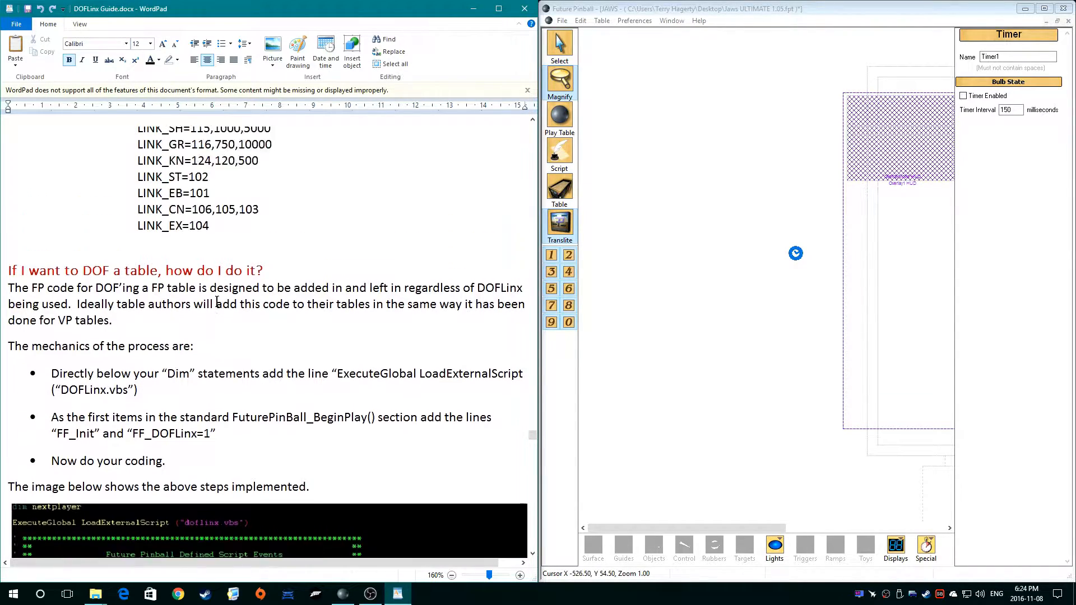
scroll("up", 3)
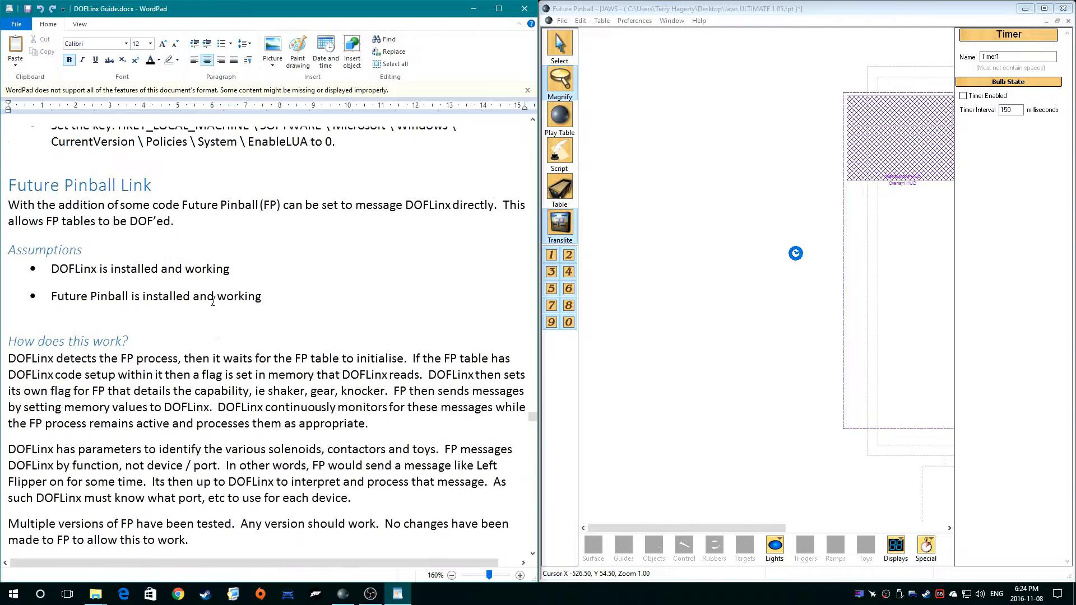
scroll("down", 3)
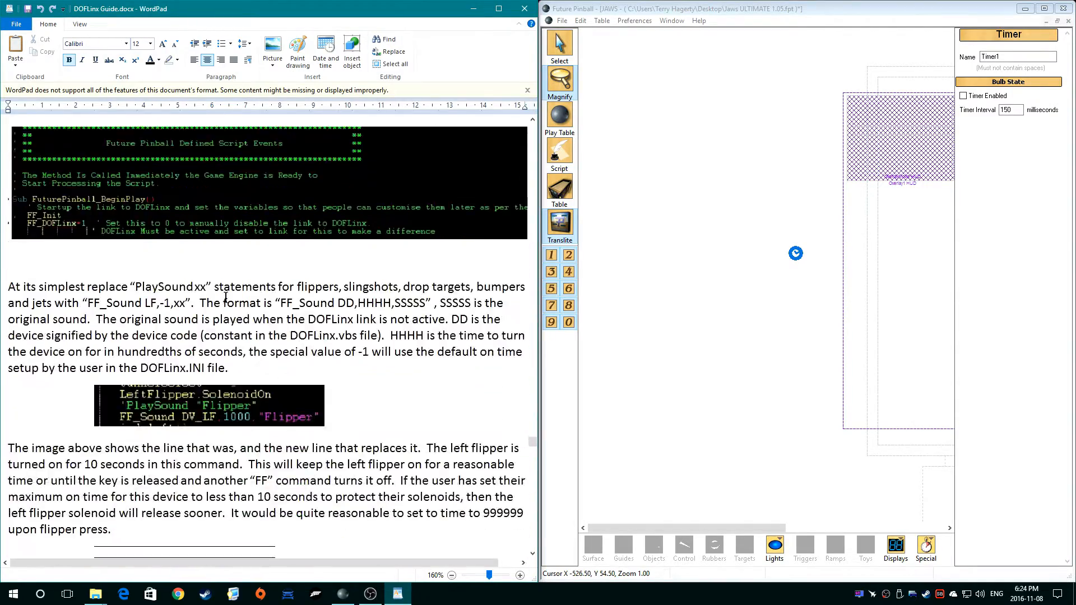
scroll("down", 3)
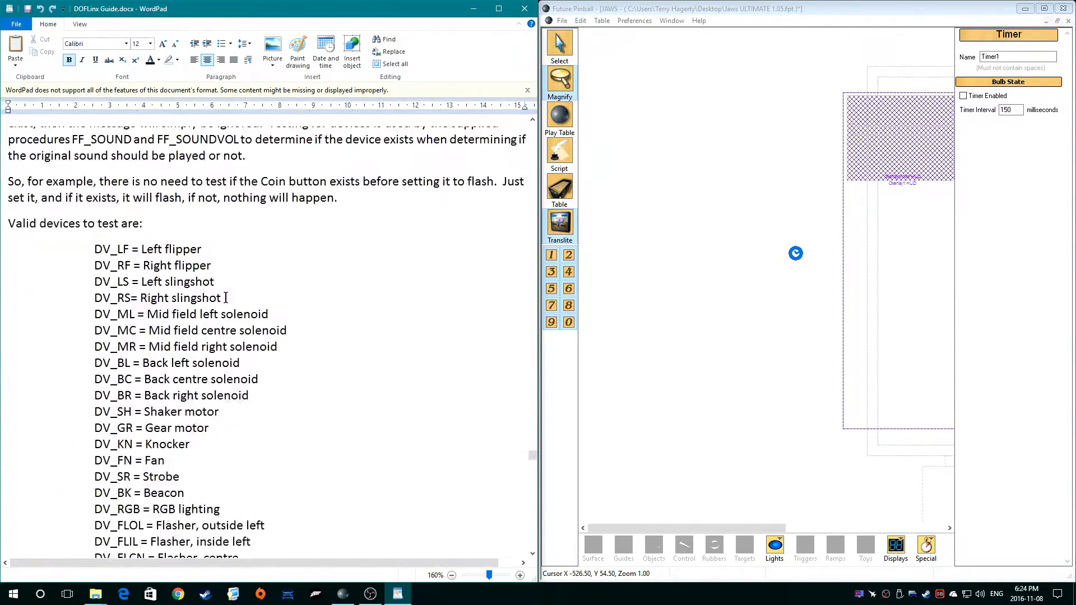
scroll("down", 3)
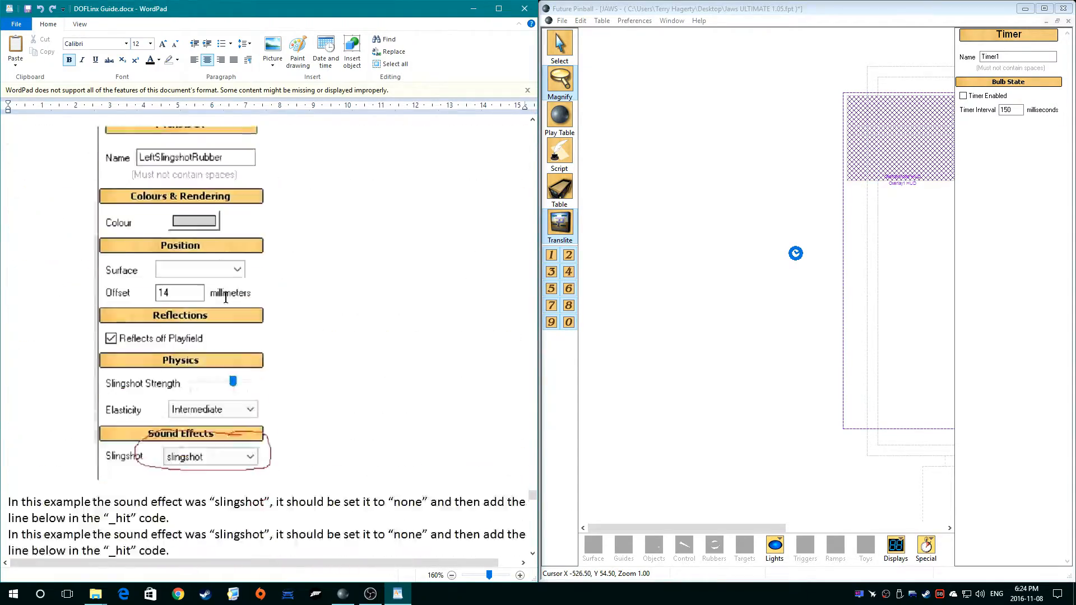
scroll("down", 3)
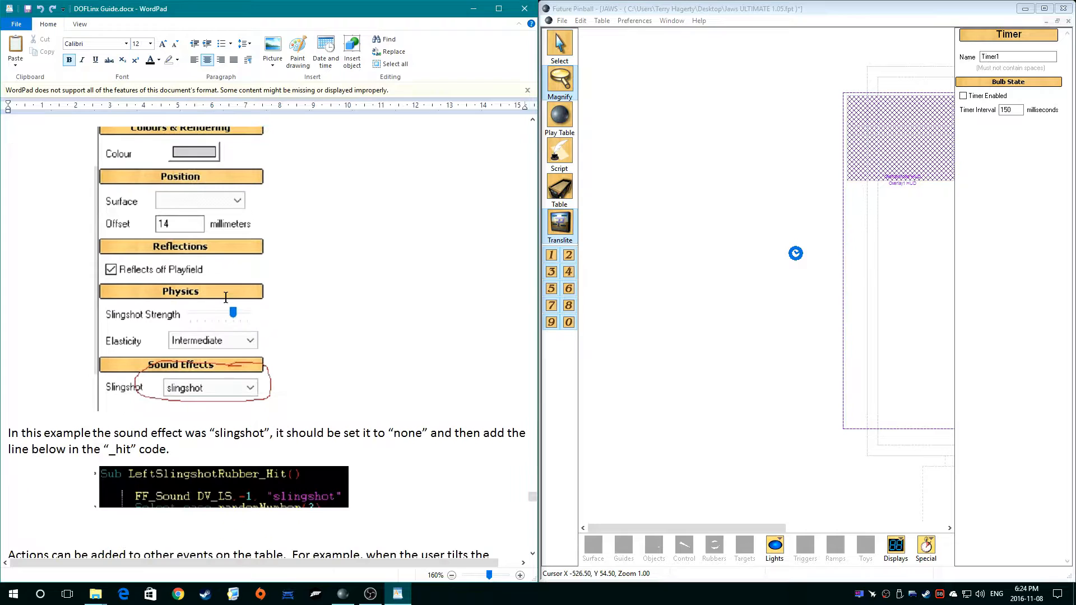
scroll("down", 3)
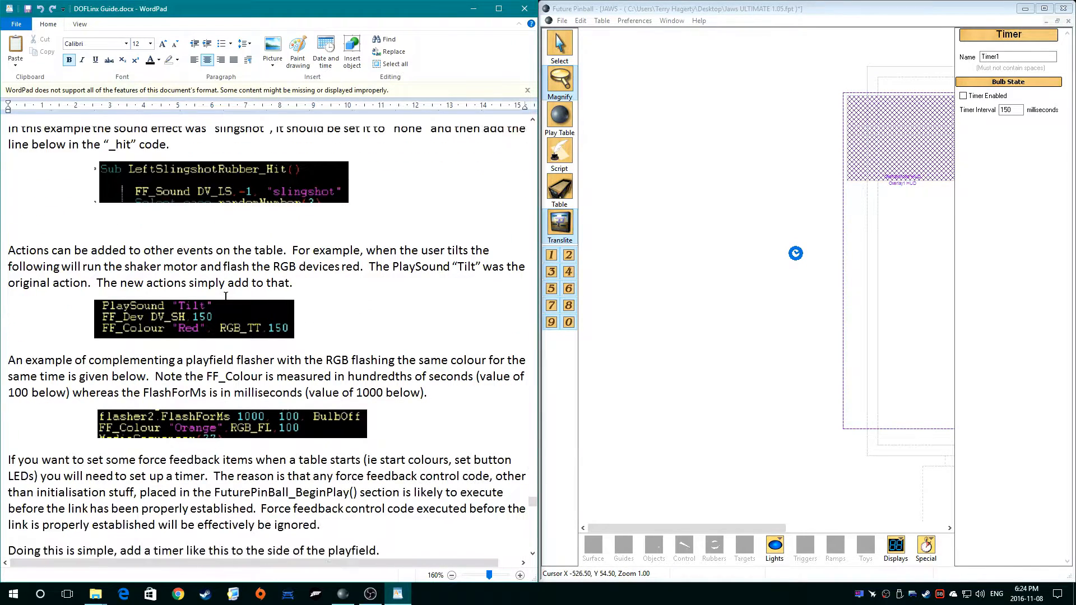
scroll("down", 3)
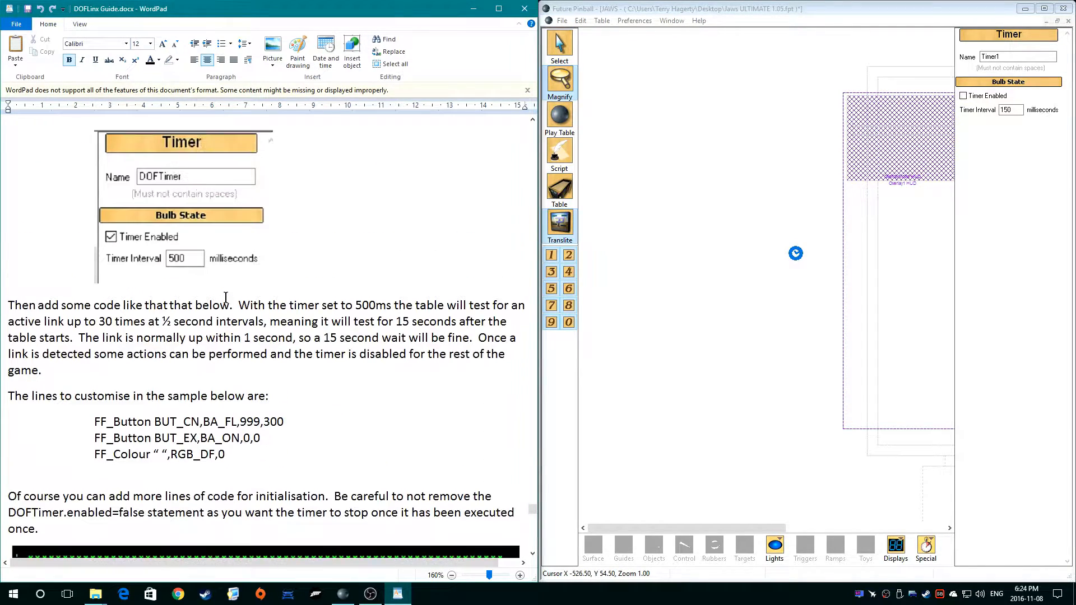
scroll("up", 3)
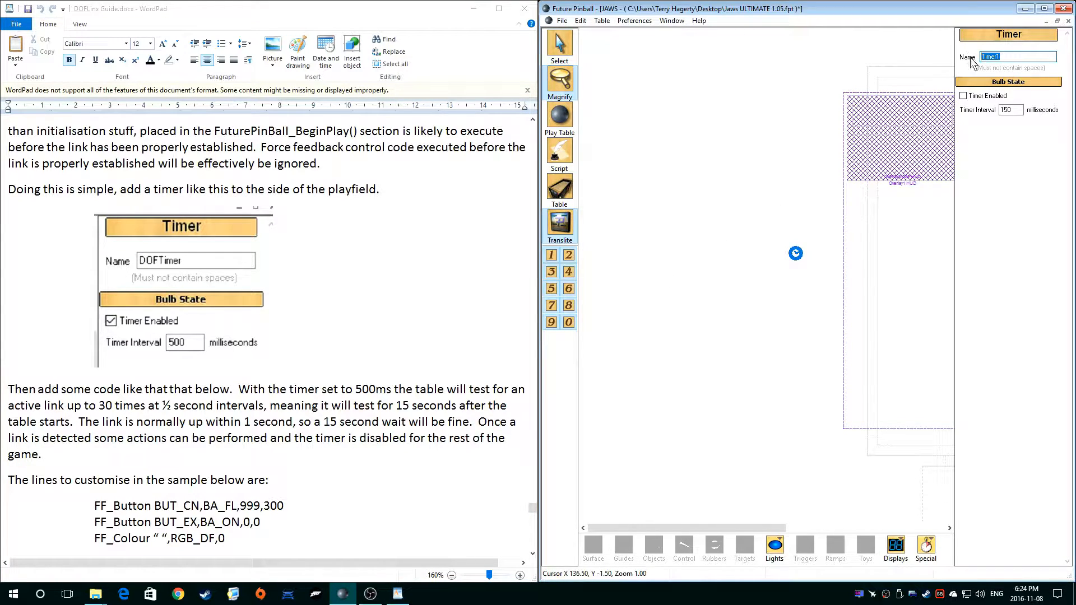
type("DOFTimer")
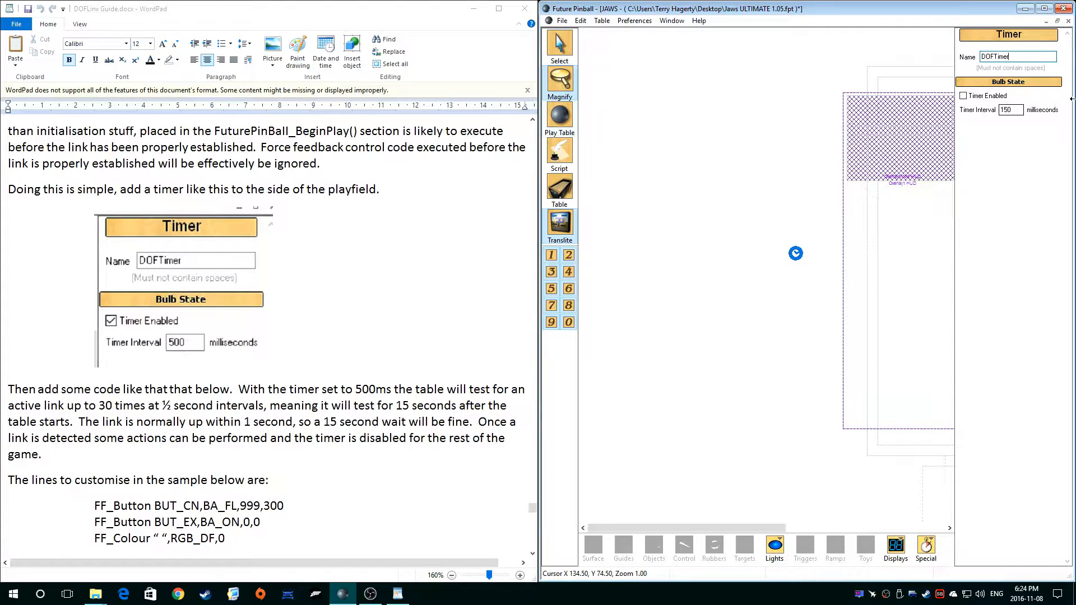
left_click(963, 95)
type("500")
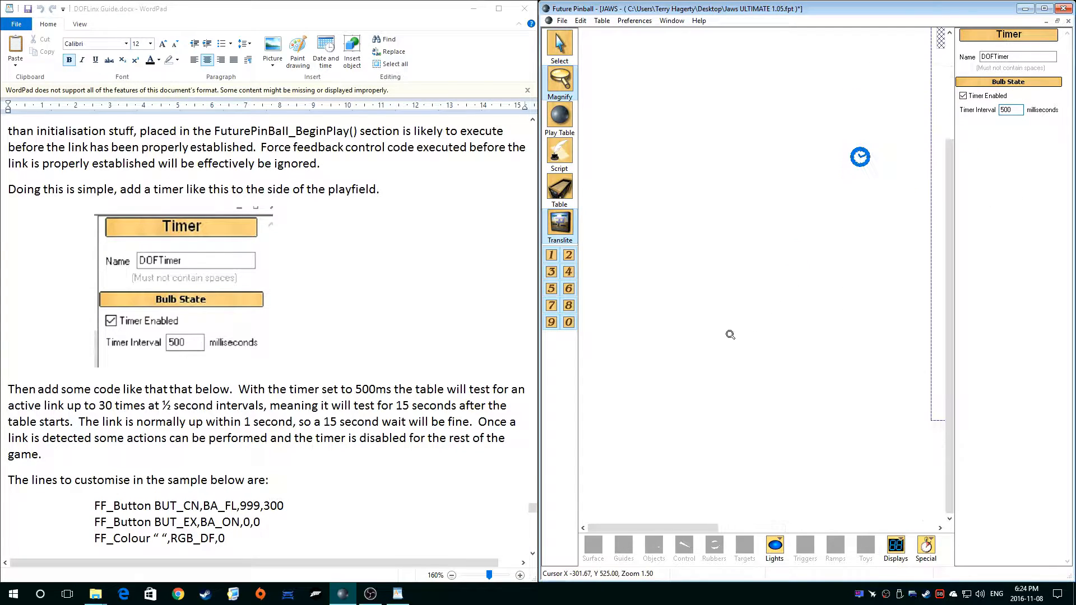
mouse_move(615, 112)
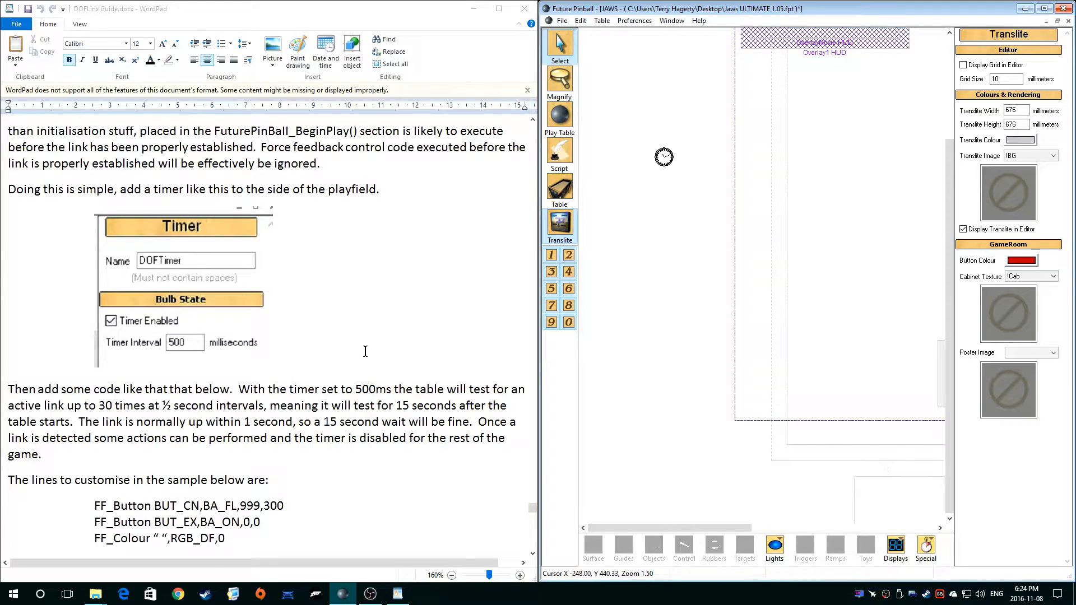
scroll("down", 3)
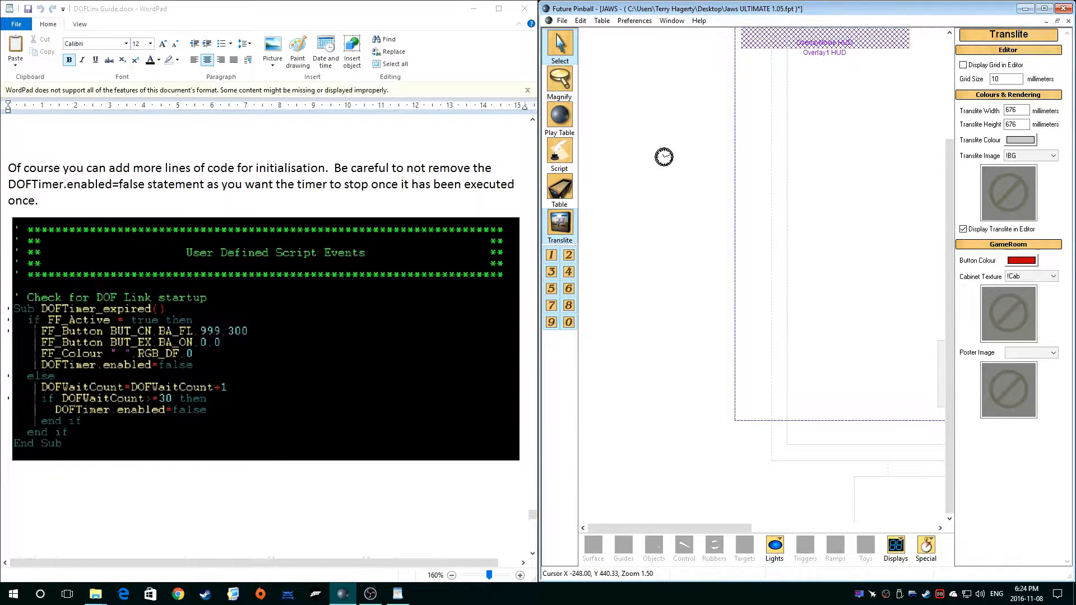
scroll("up", 3)
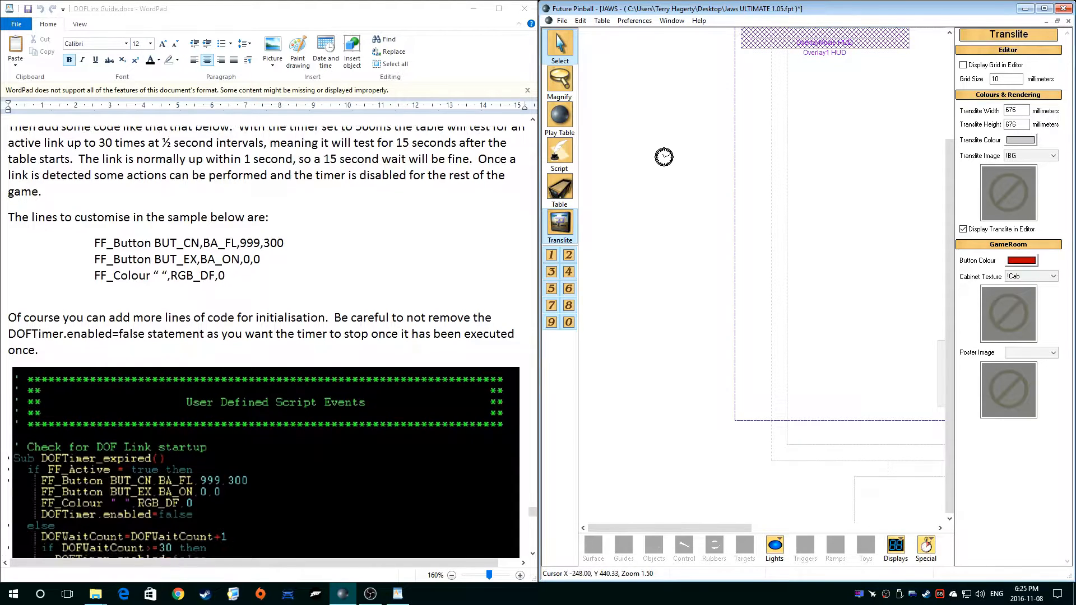
scroll("down", 3)
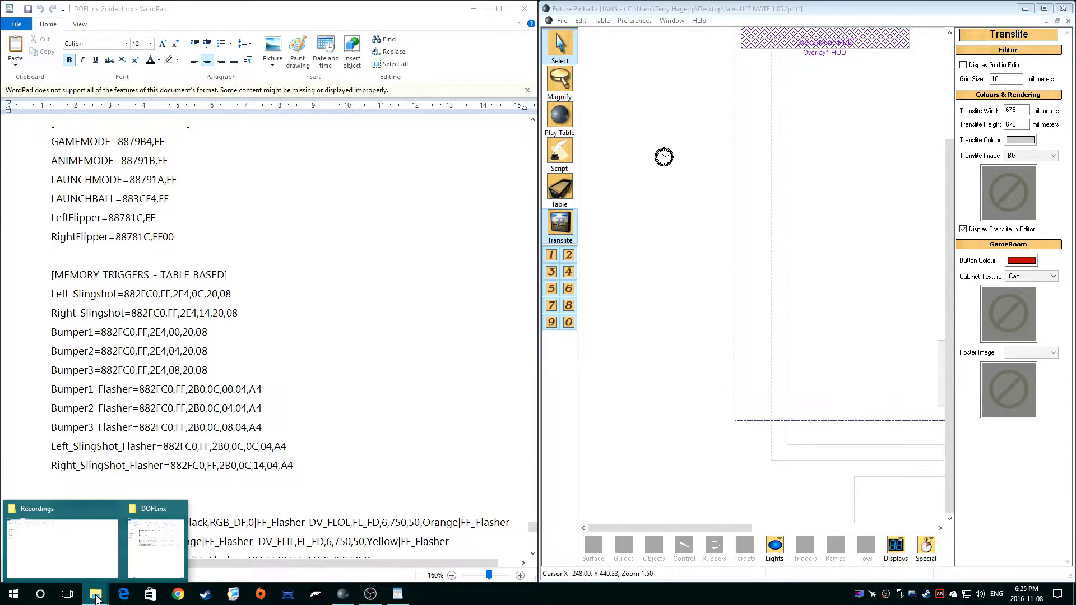
Load Superman DOFLinx.fpt from the DOFLinx folder and maximize its Script Editor
left_click(155, 546)
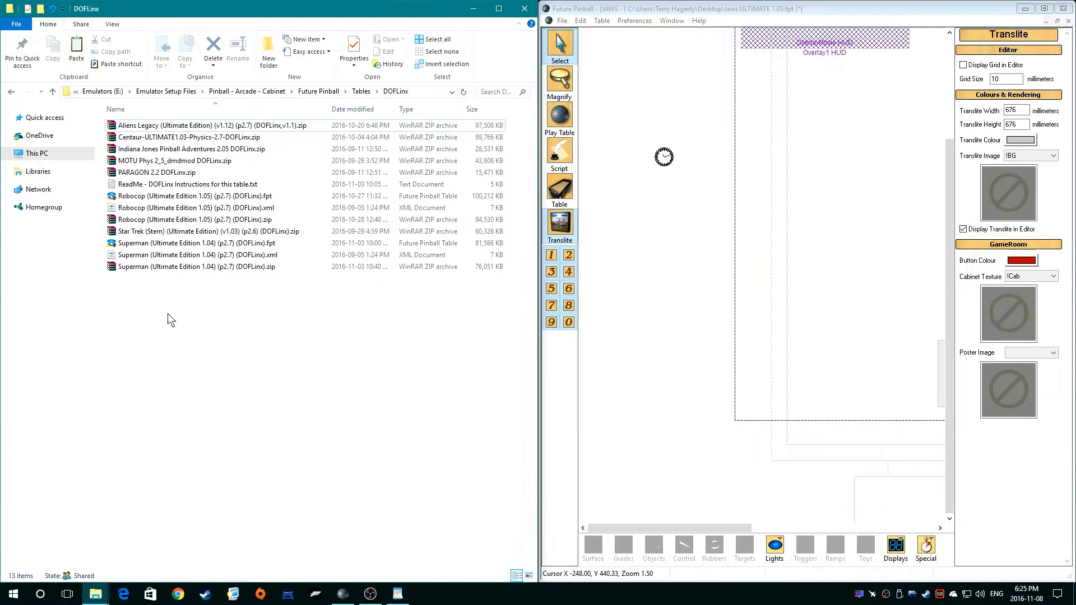
left_click(199, 243)
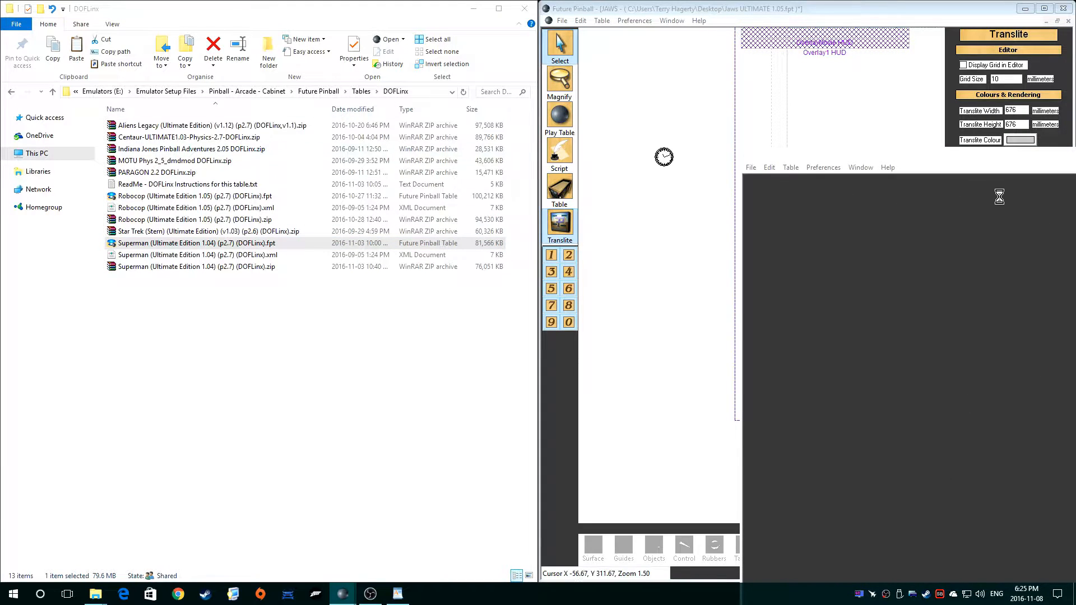
double_click(200, 244)
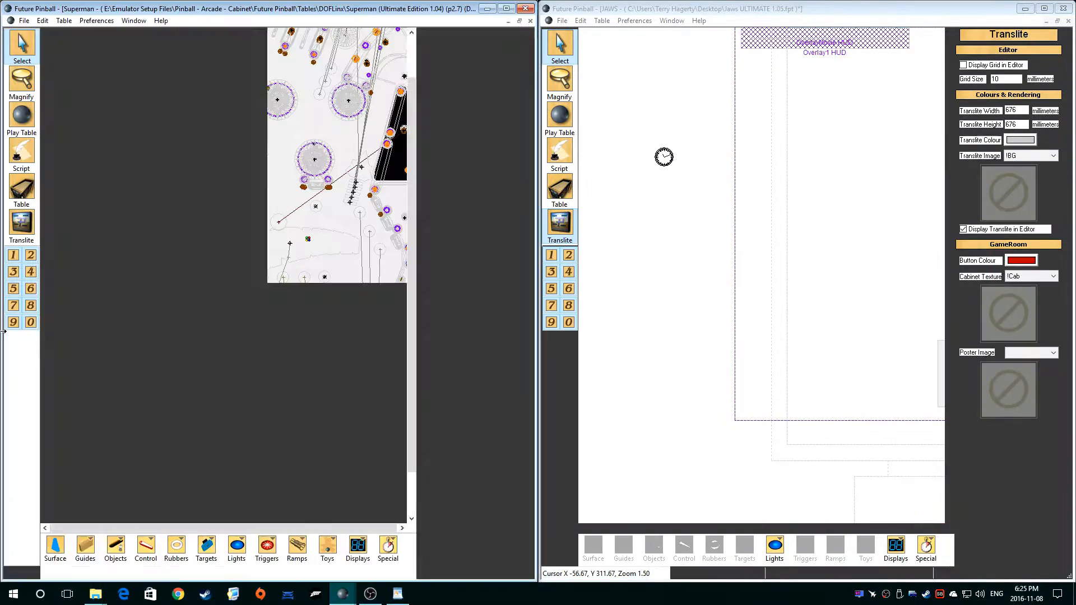
left_click(21, 191)
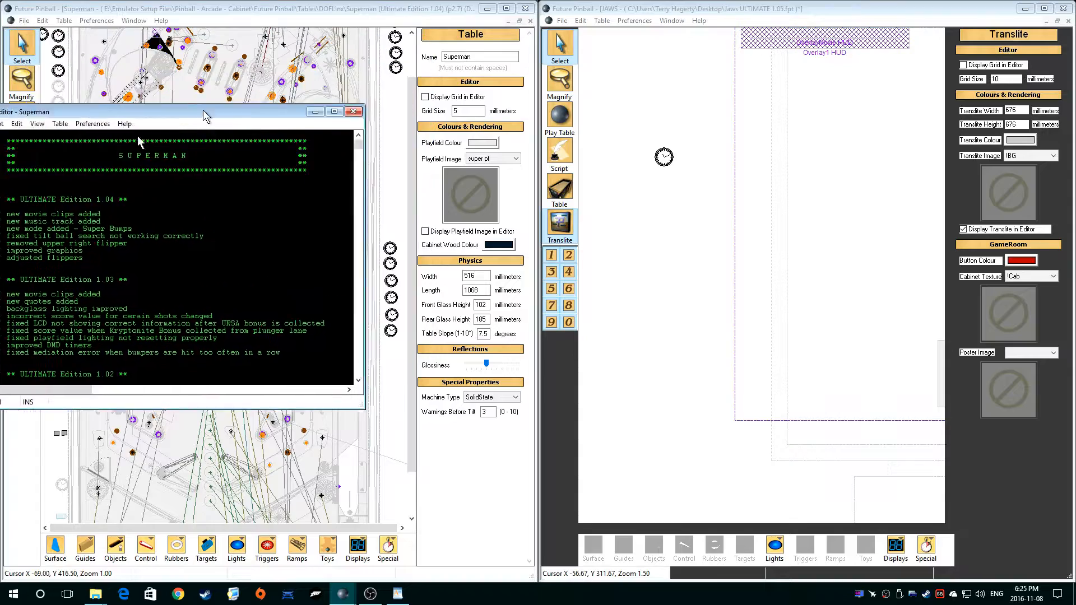
left_click(559, 147)
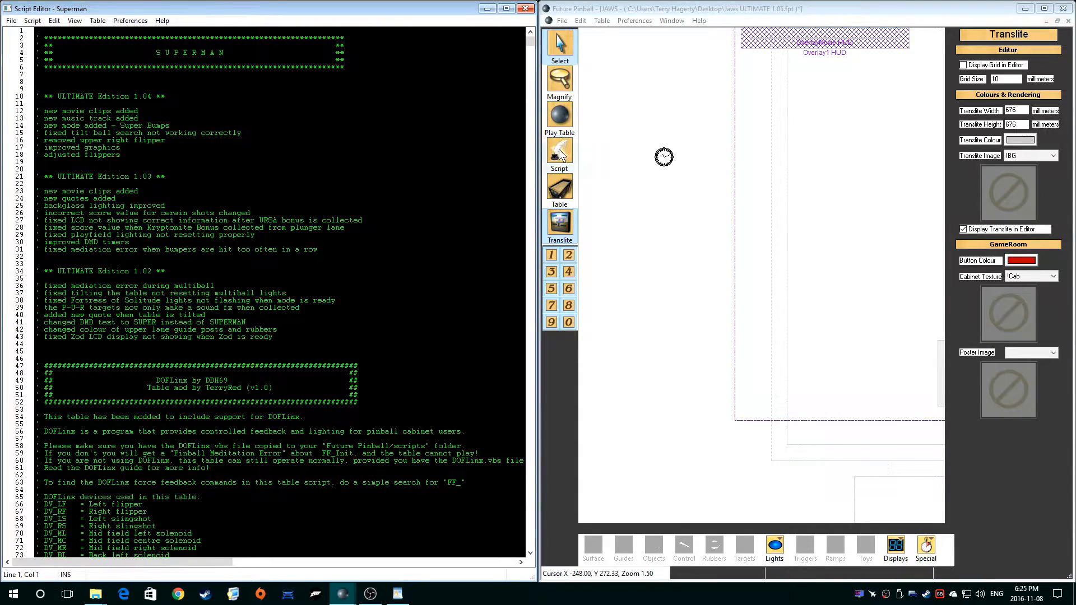
Copy Superman's DOFLinx header comment block and paste it below the JAWS credits
left_click(559, 153)
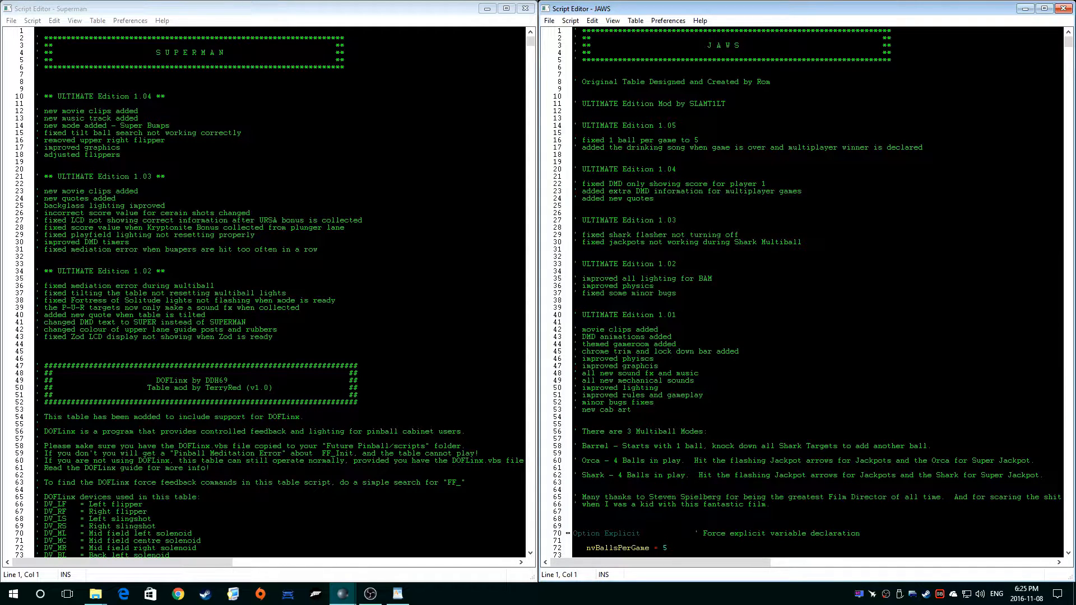
scroll("down", 3)
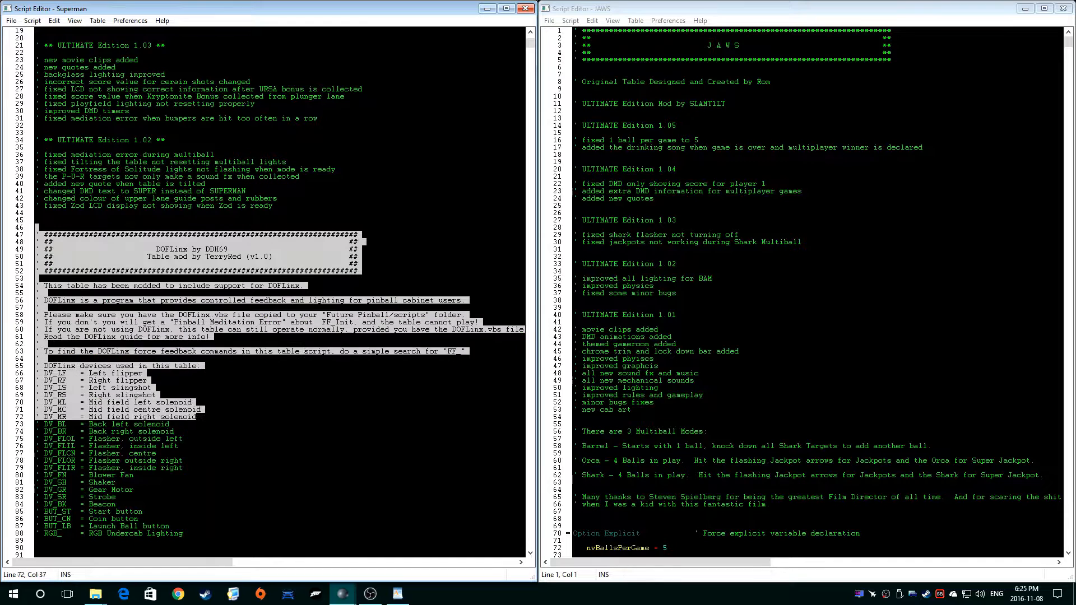
right_click(82, 395)
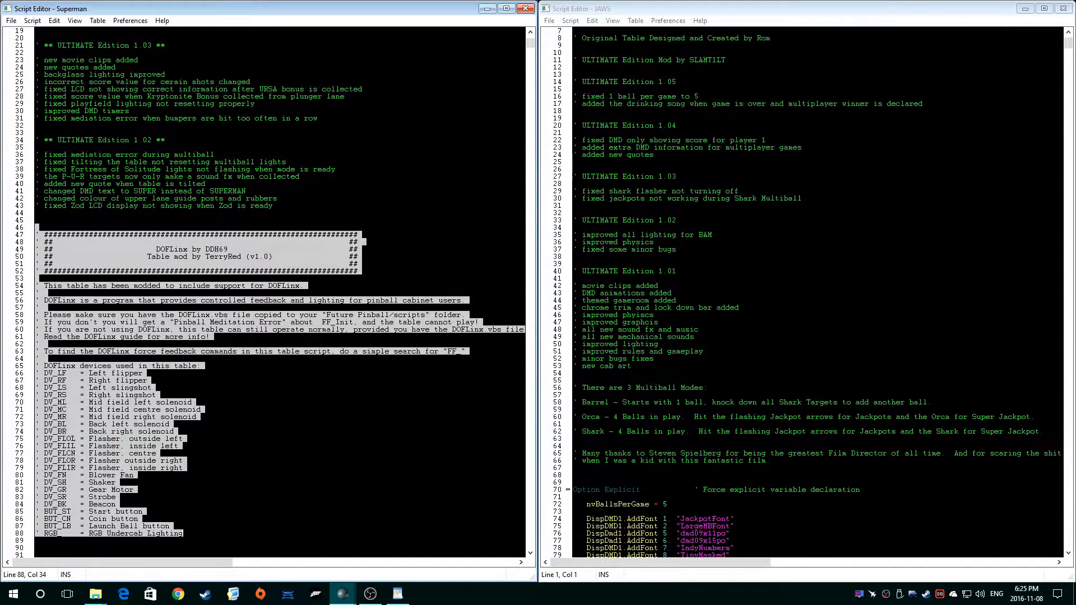
scroll("down", 3)
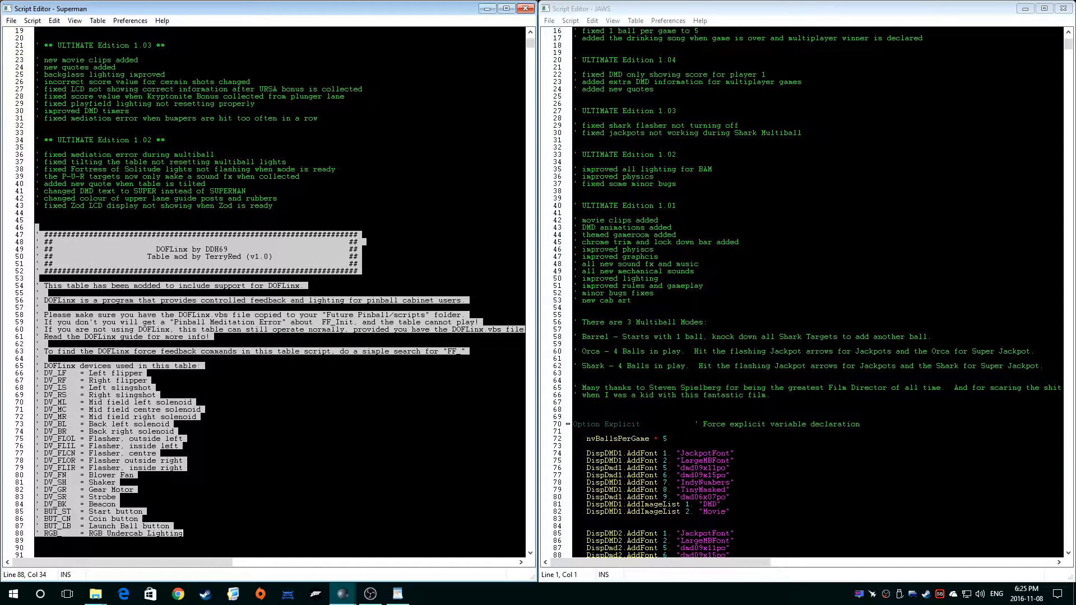
scroll("down", 3)
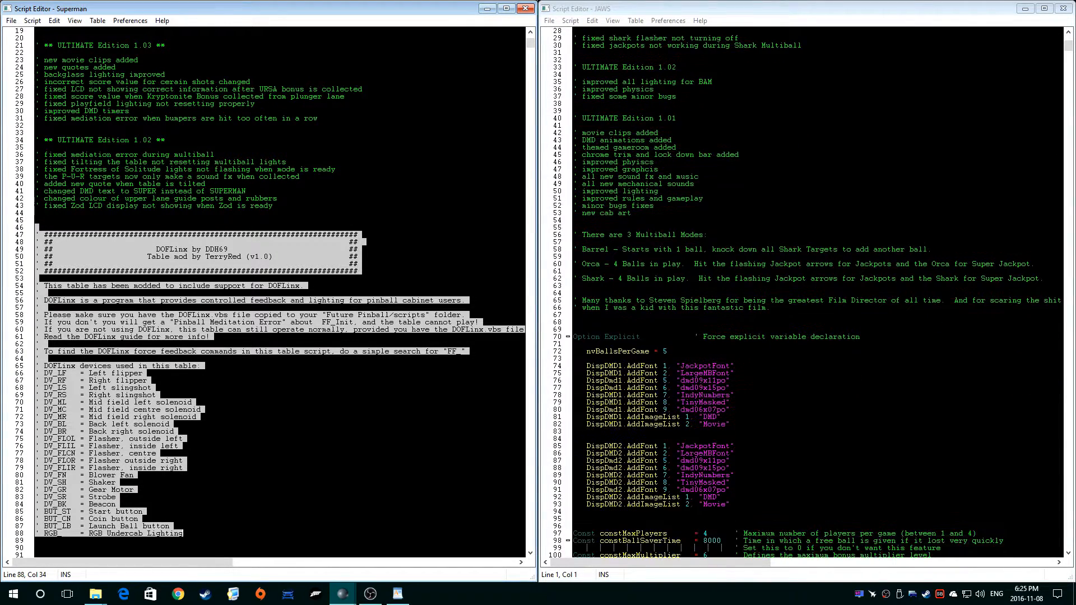
left_click(572, 321)
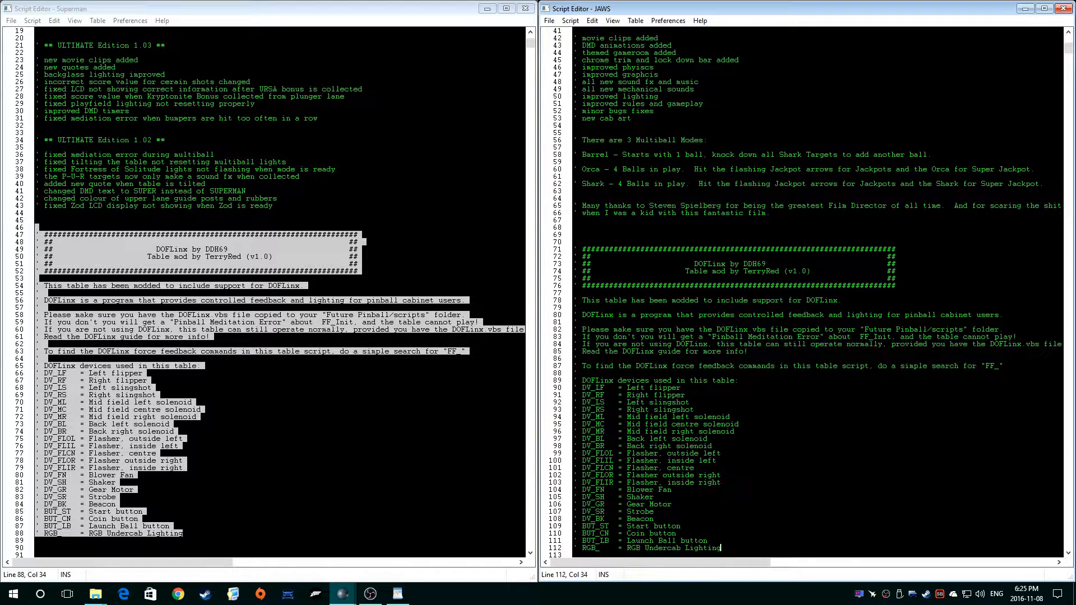
Scroll the Superman script down toward its DOFLinx variables section
scroll("down", 3)
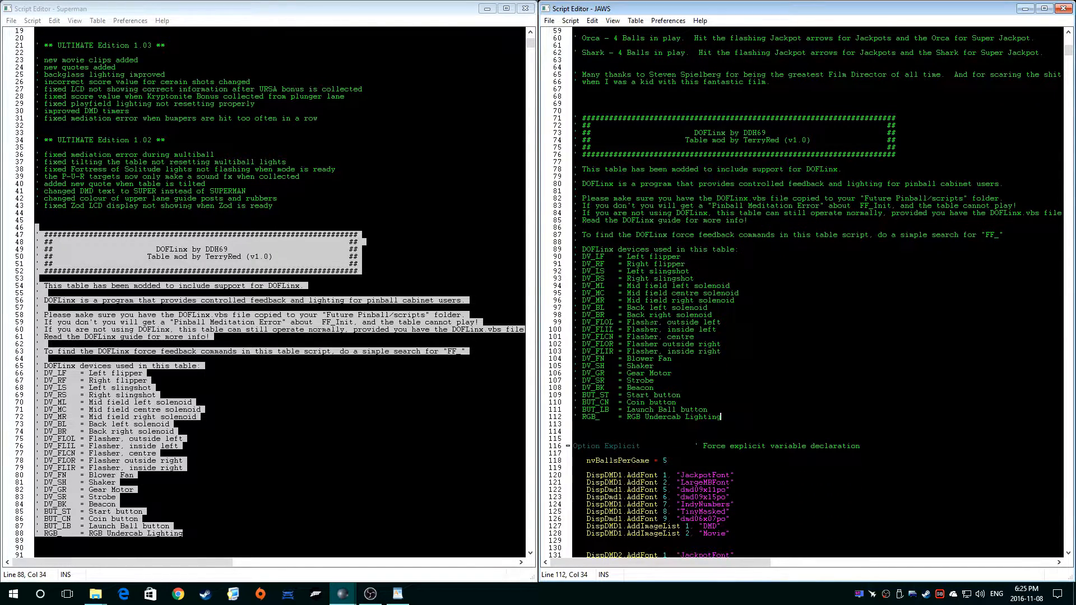
mouse_move(337, 257)
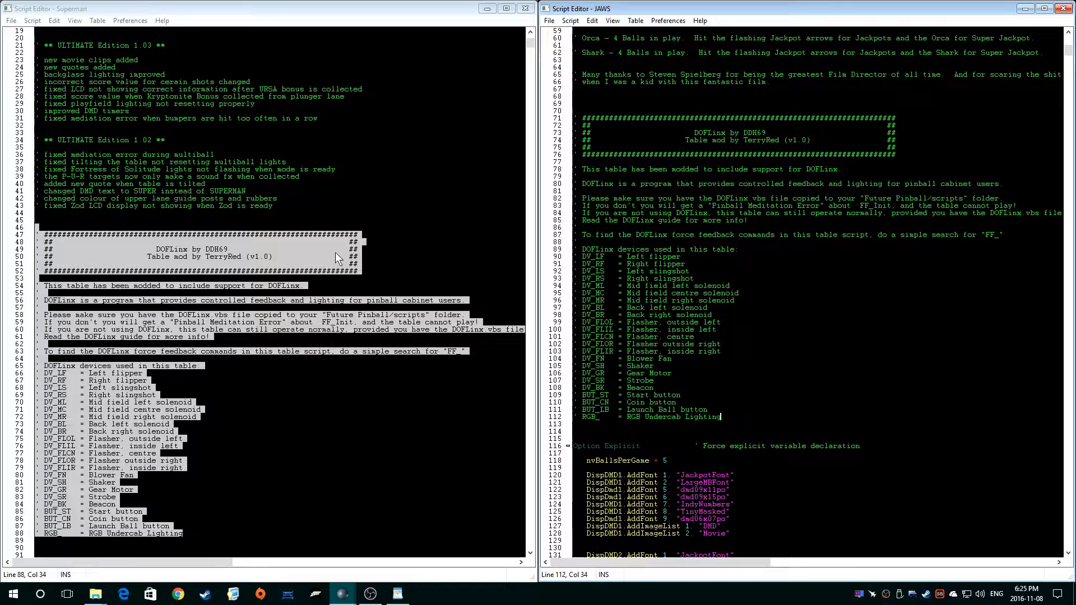
scroll("down", 3)
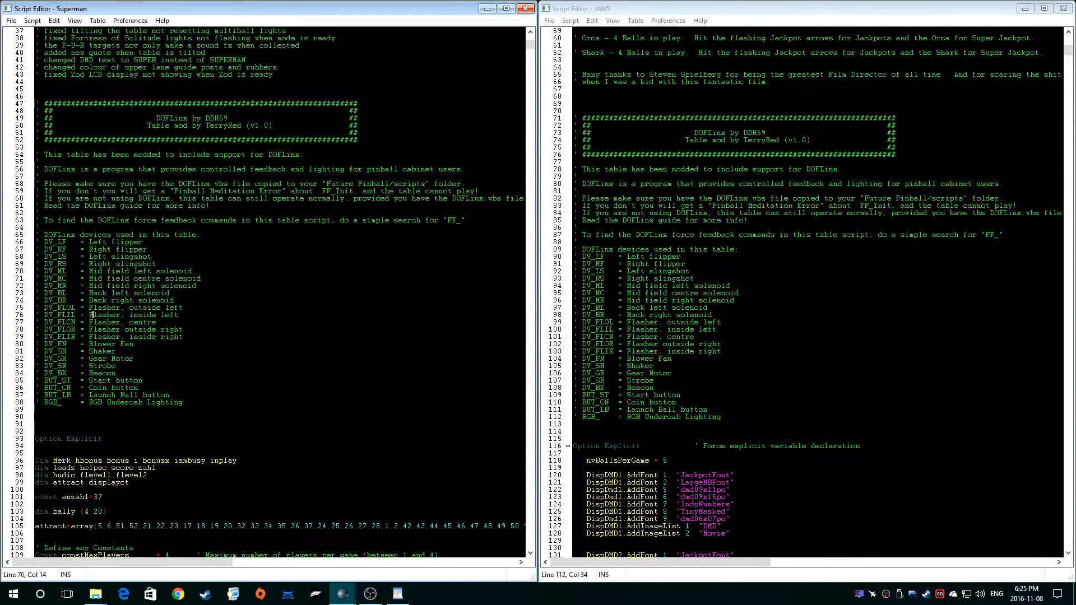
scroll("down", 3)
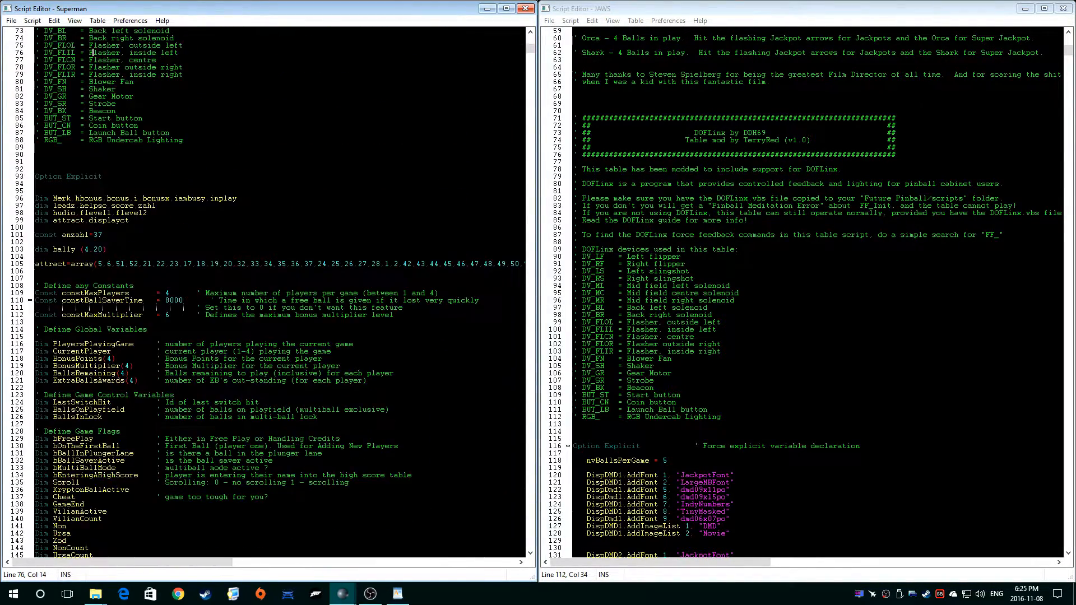
scroll("down", 3)
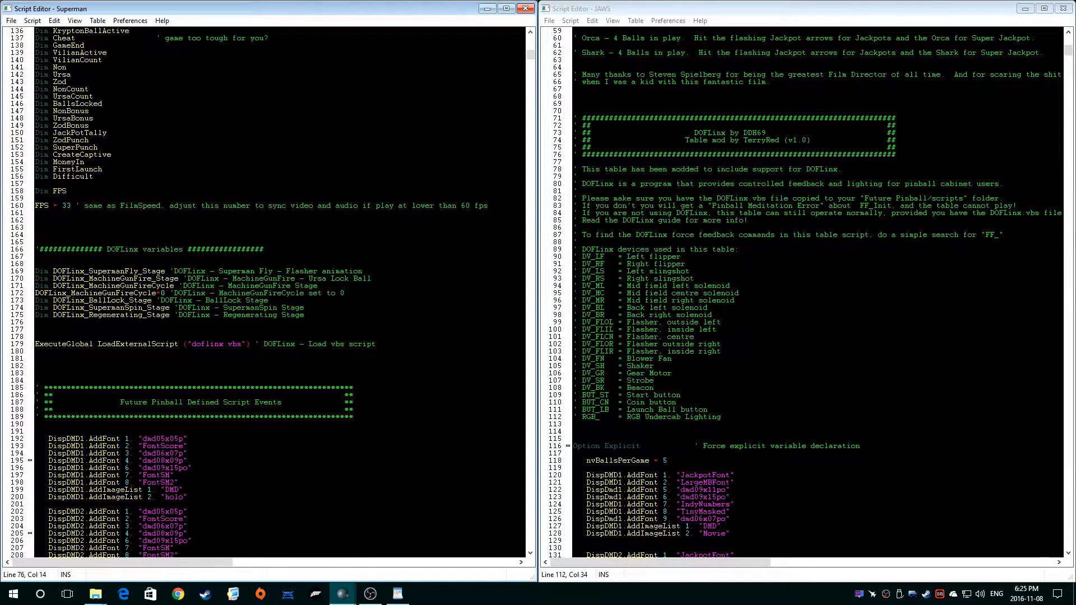
Copy the DOFLinx variables comment and ExecuteGlobal LoadExternalScript doflinx.vbs line into JAWS above Script Events
left_click(78, 249)
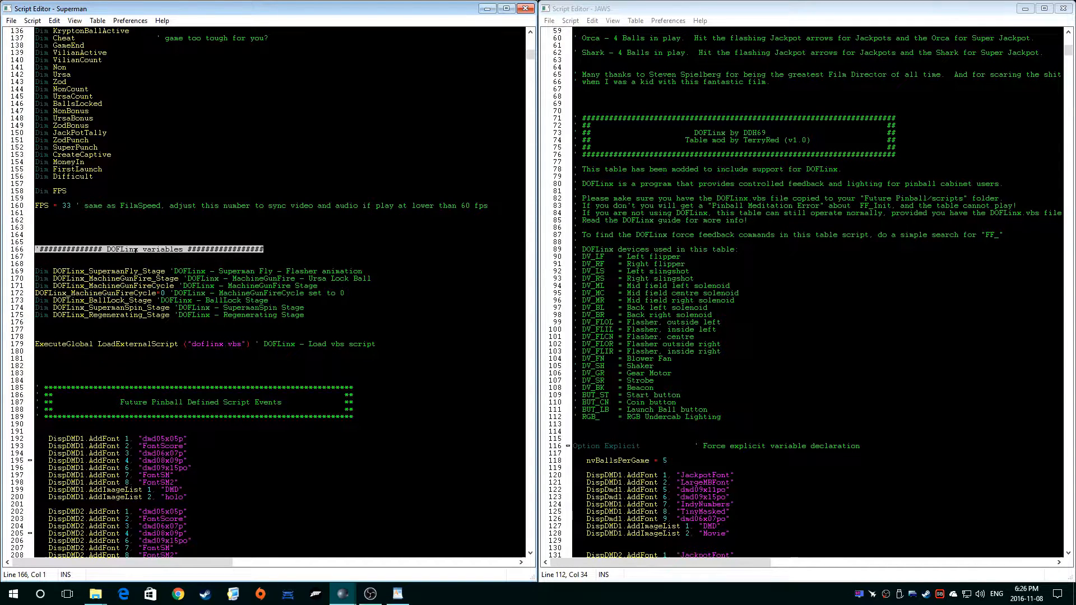
scroll("down", 3)
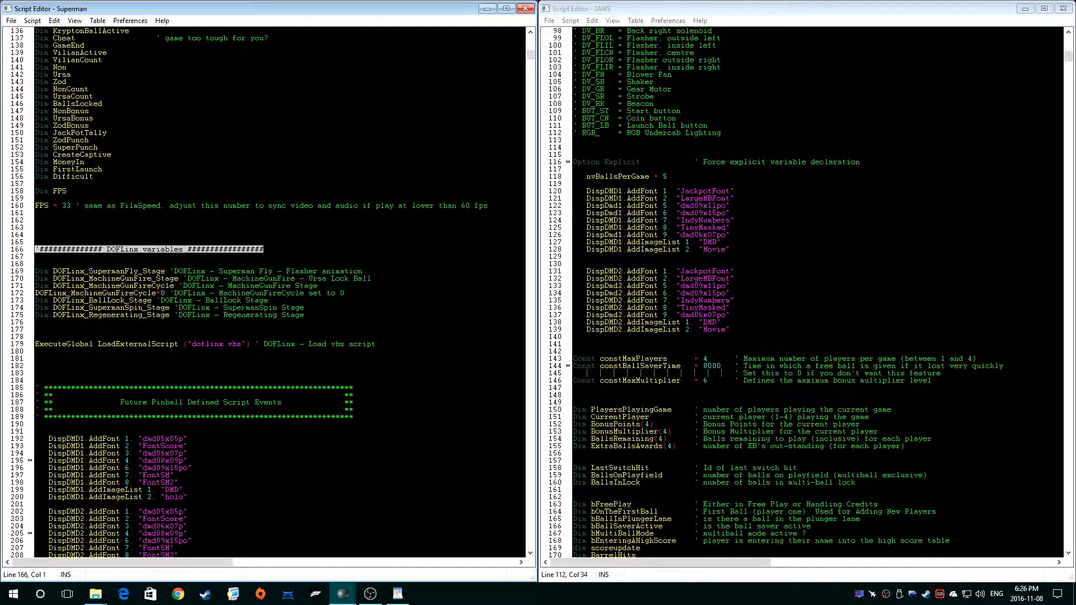
scroll("down", 3)
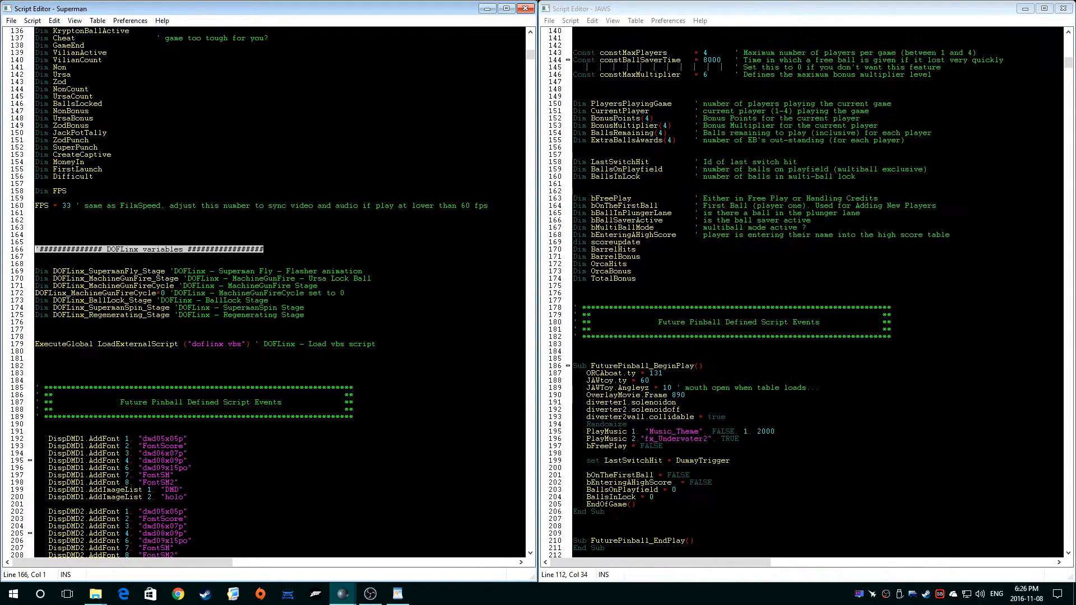
scroll("down", 3)
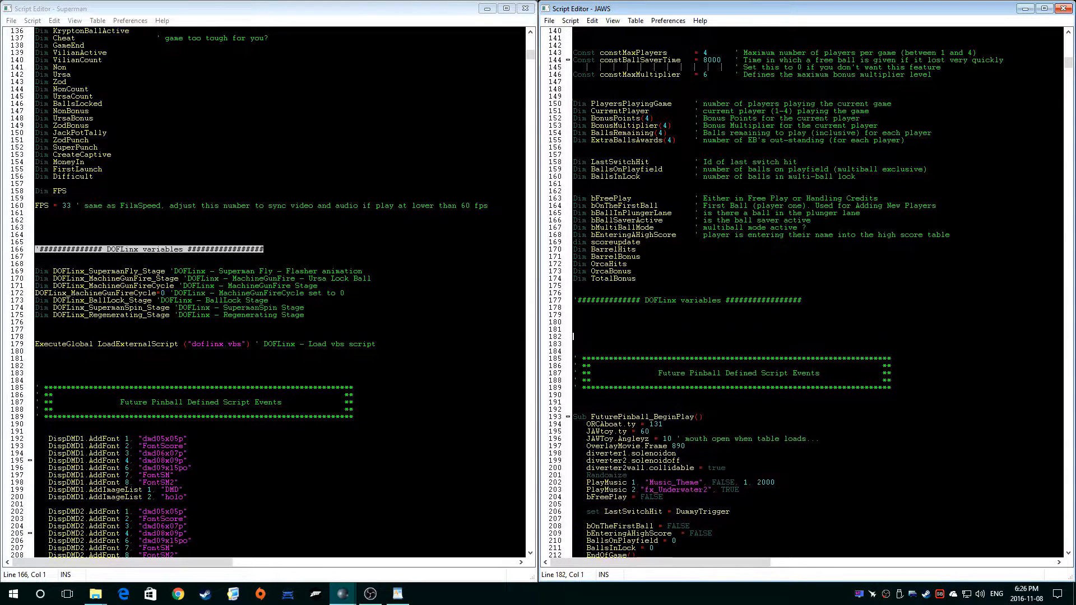
scroll("down", 3)
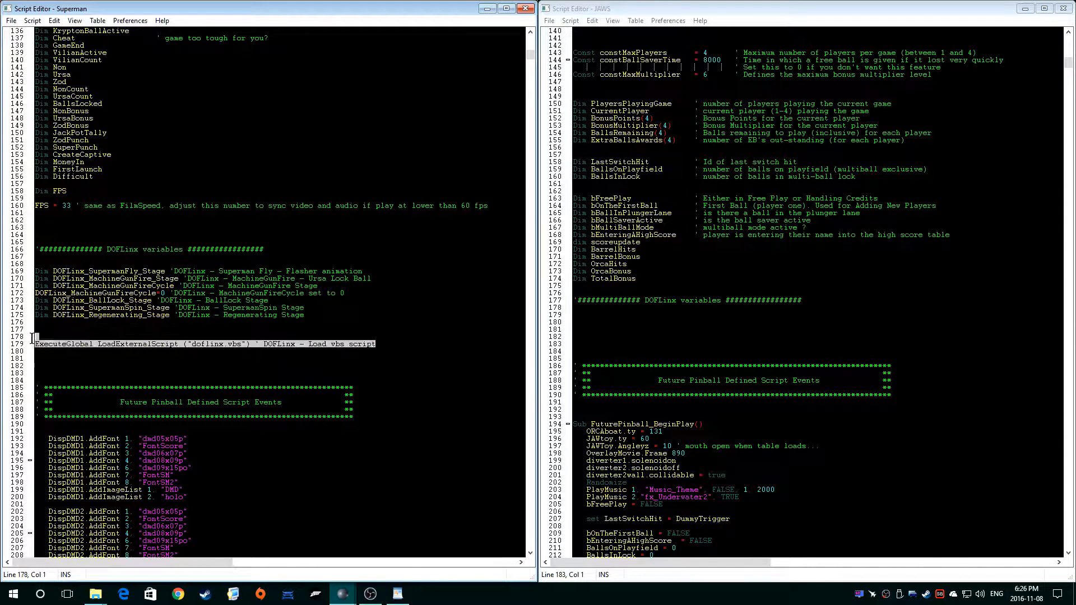
right_click(36, 343)
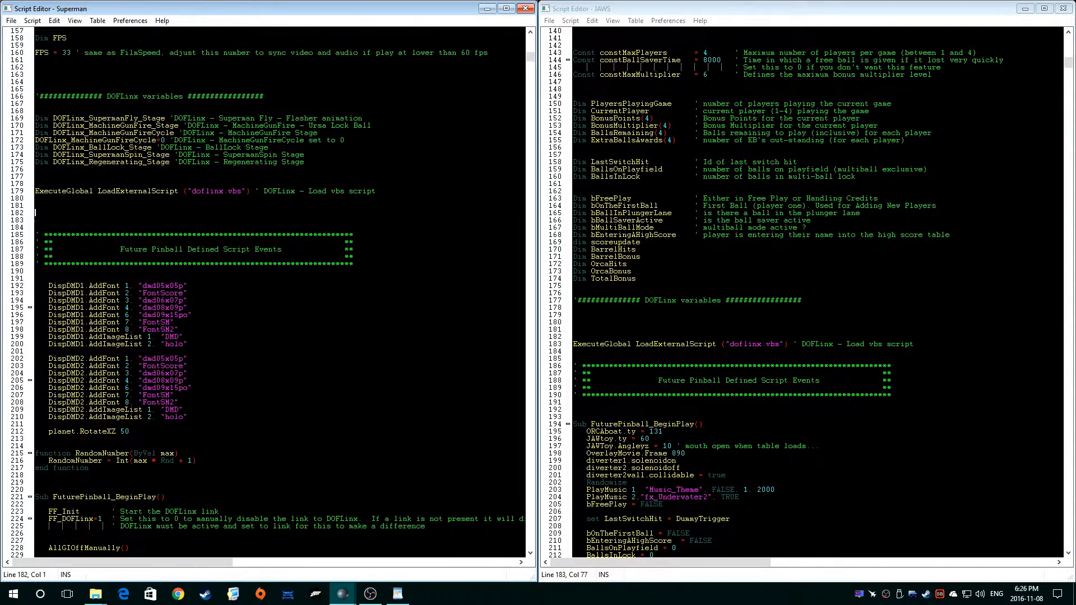
Copy Superman's FF_Init and FF_DOFLinx=1 lines into the start of JAWS's FuturePinball_BeginPlay
scroll("down", 3)
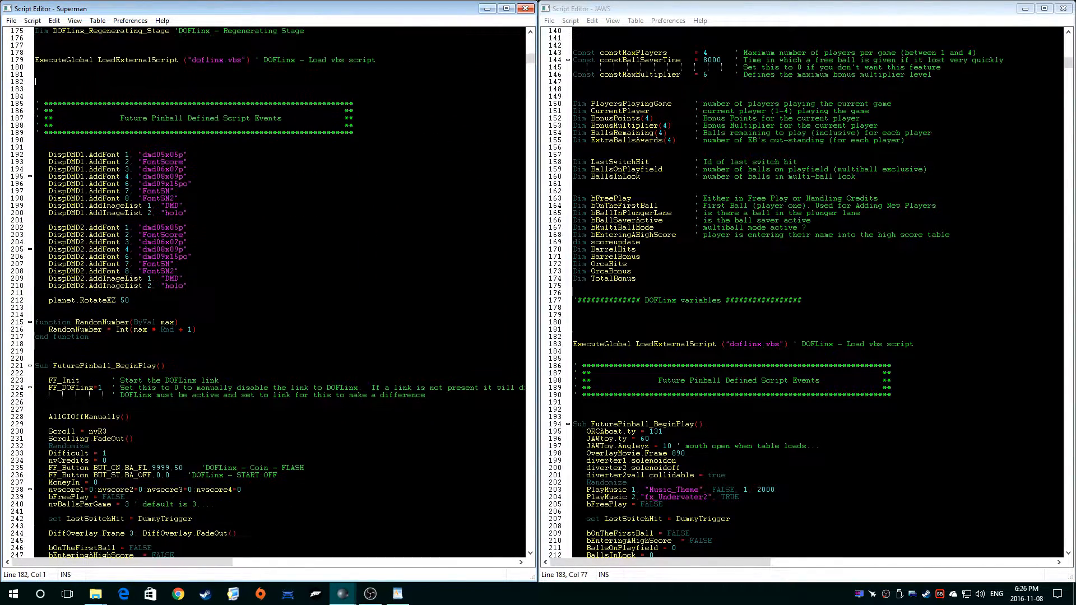
scroll("down", 3)
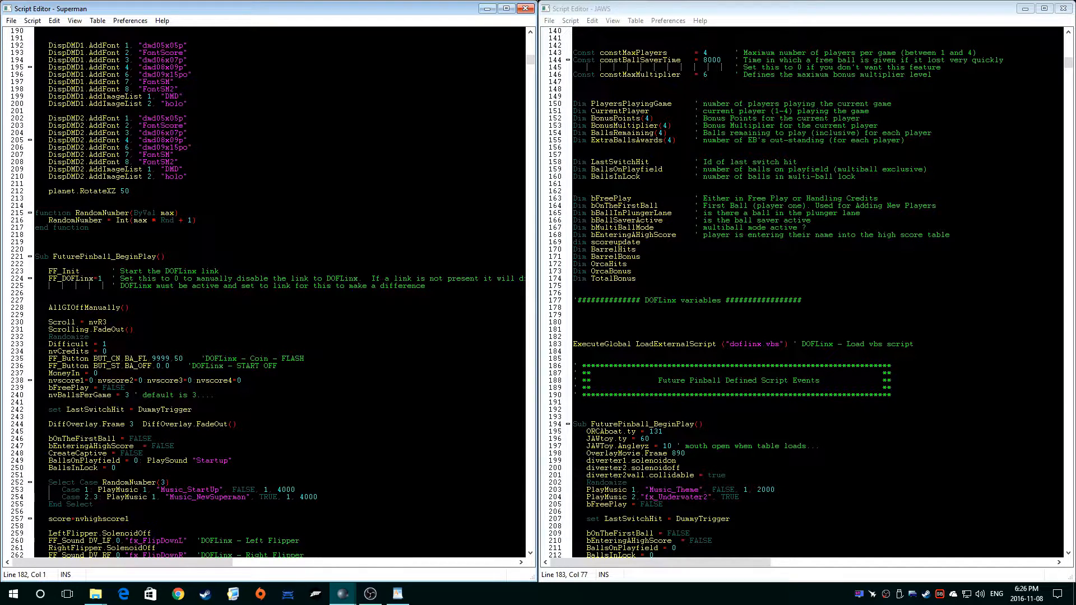
scroll("down", 3)
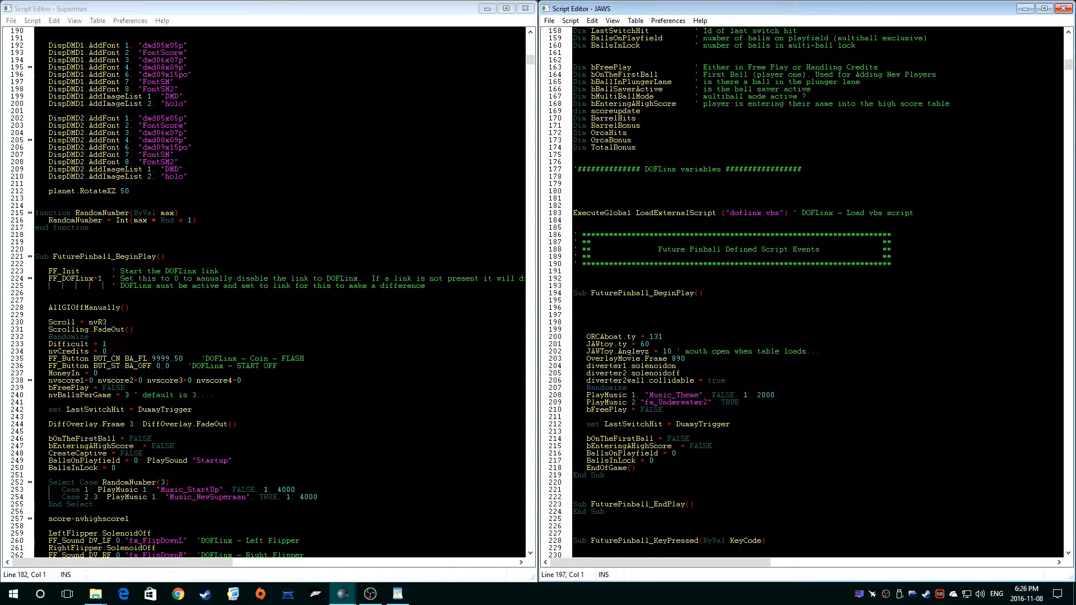
left_click(574, 307)
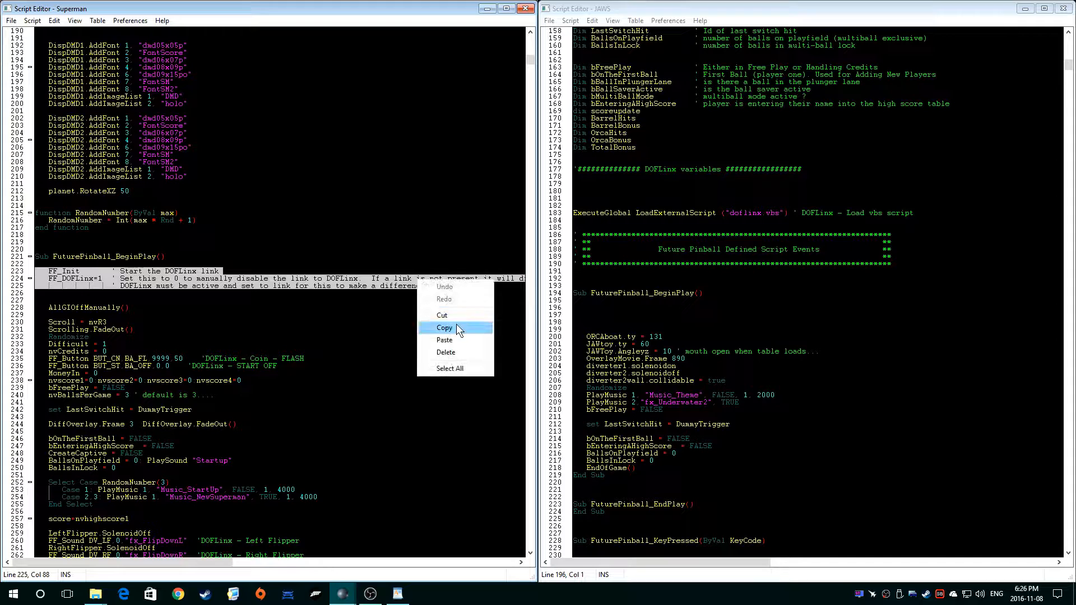
left_click(444, 327)
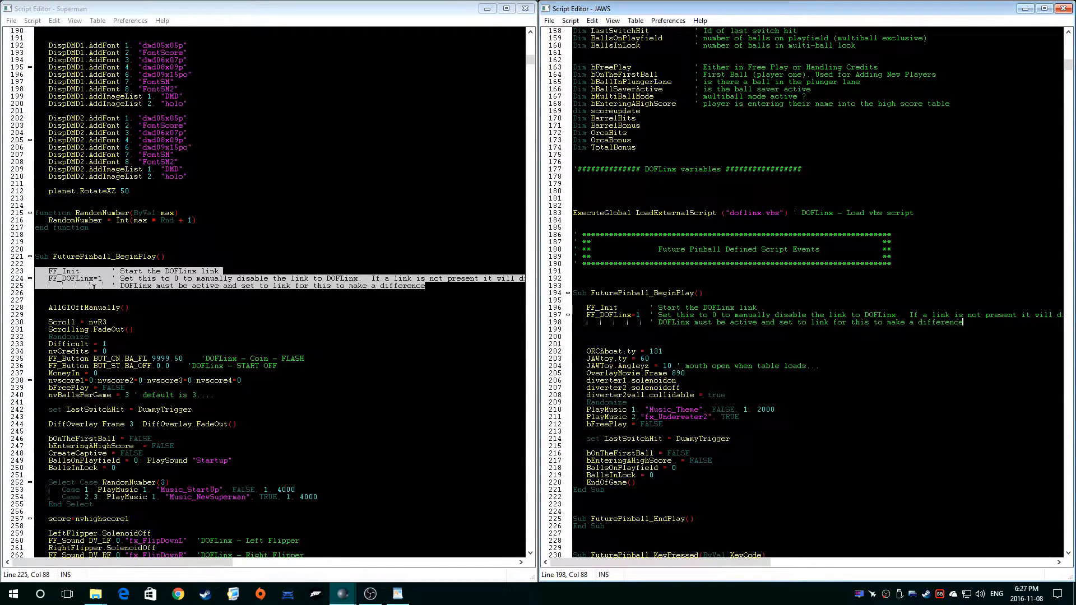
Scroll the Superman script down to the DOFLinx Timer section around line 1039
scroll("down", 3)
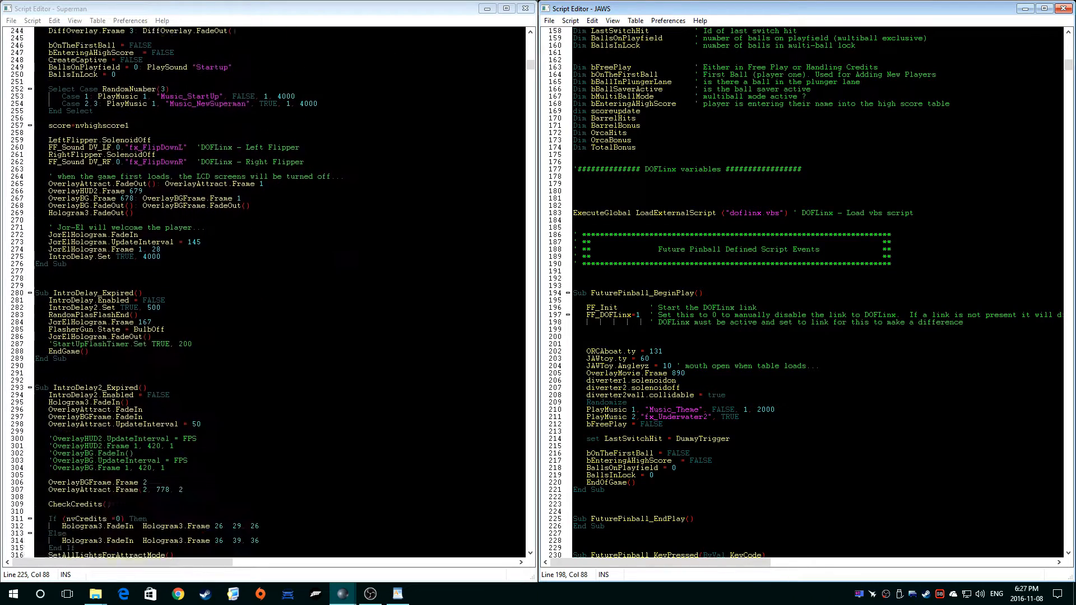
scroll("down", 3)
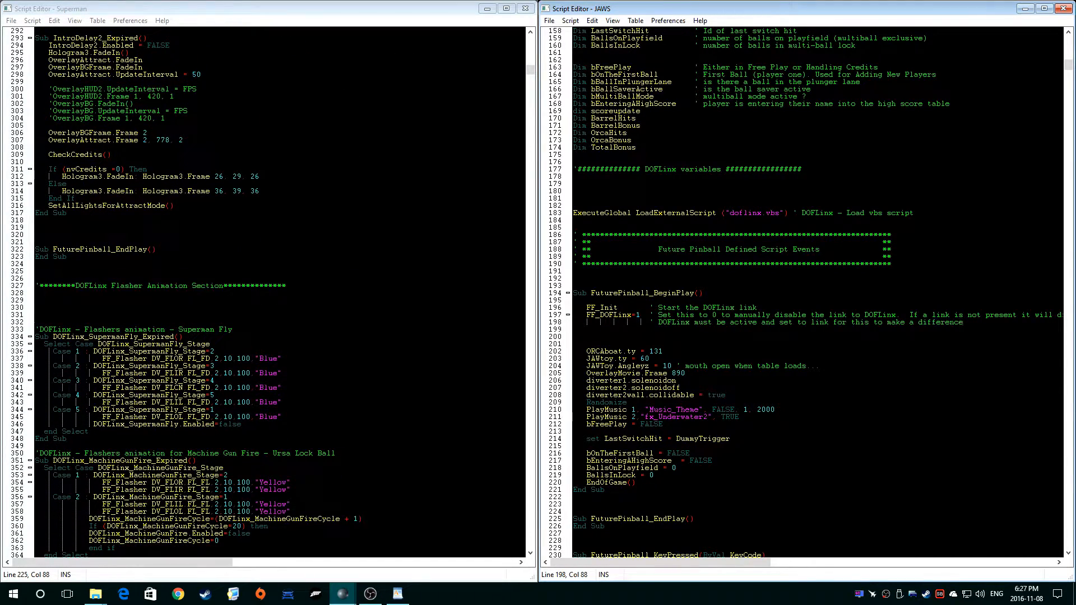
scroll("down", 3)
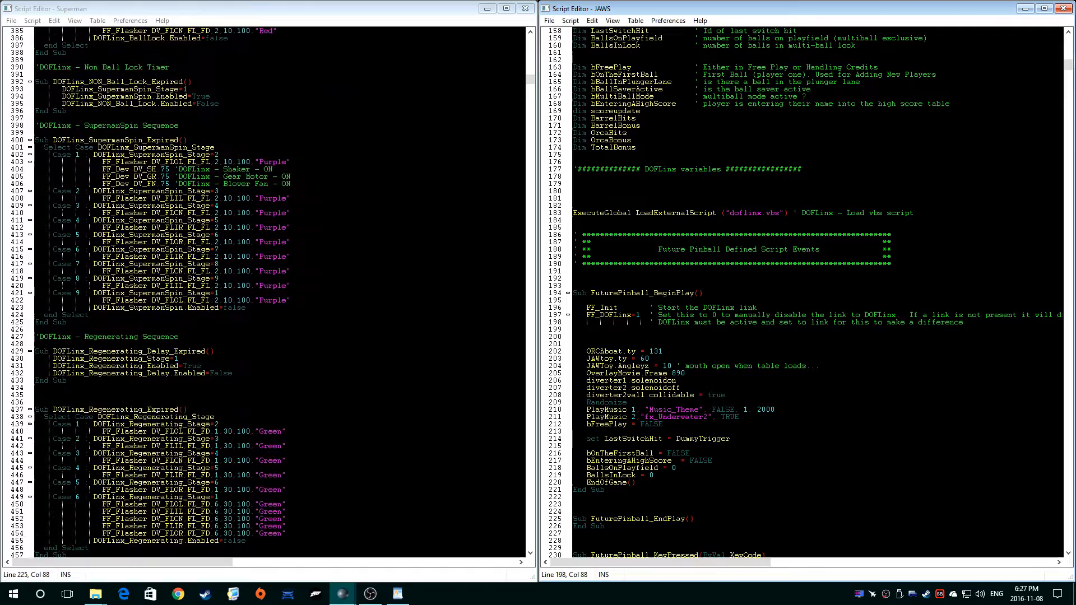
scroll("down", 3)
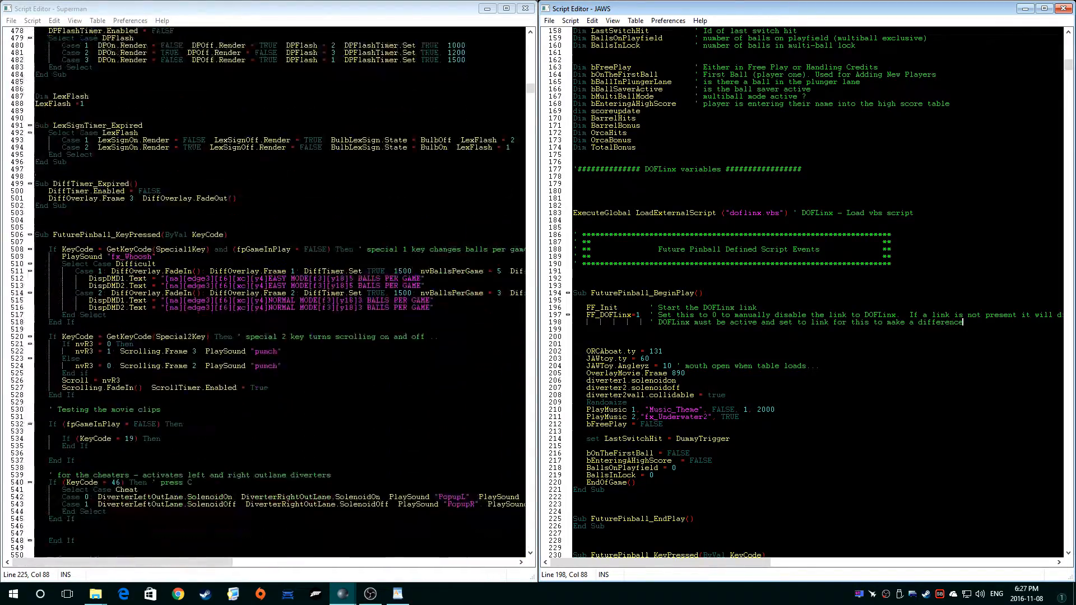
scroll("down", 3)
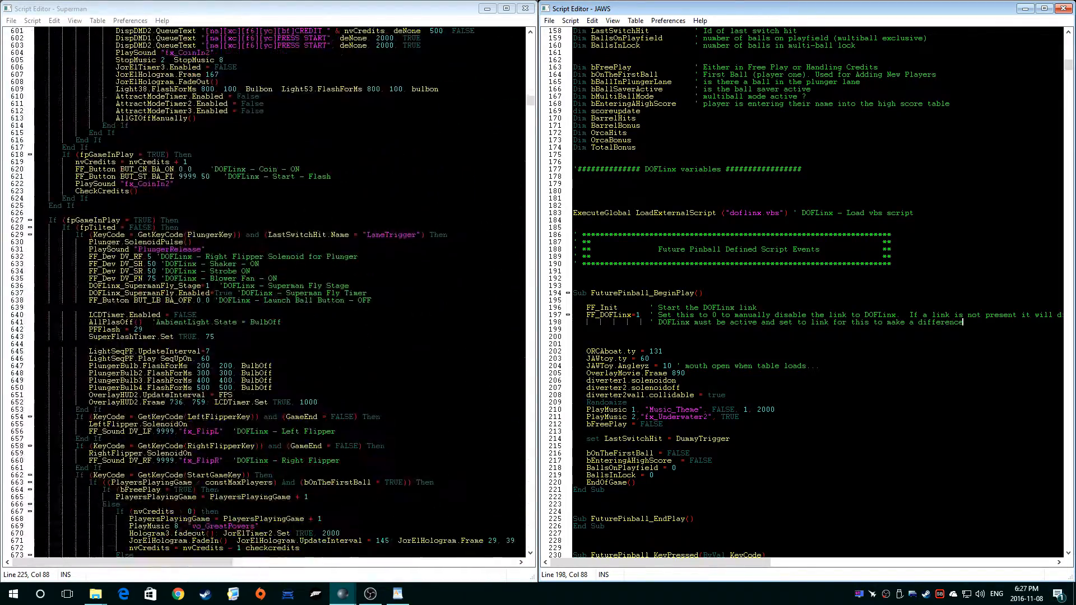
scroll("down", 3)
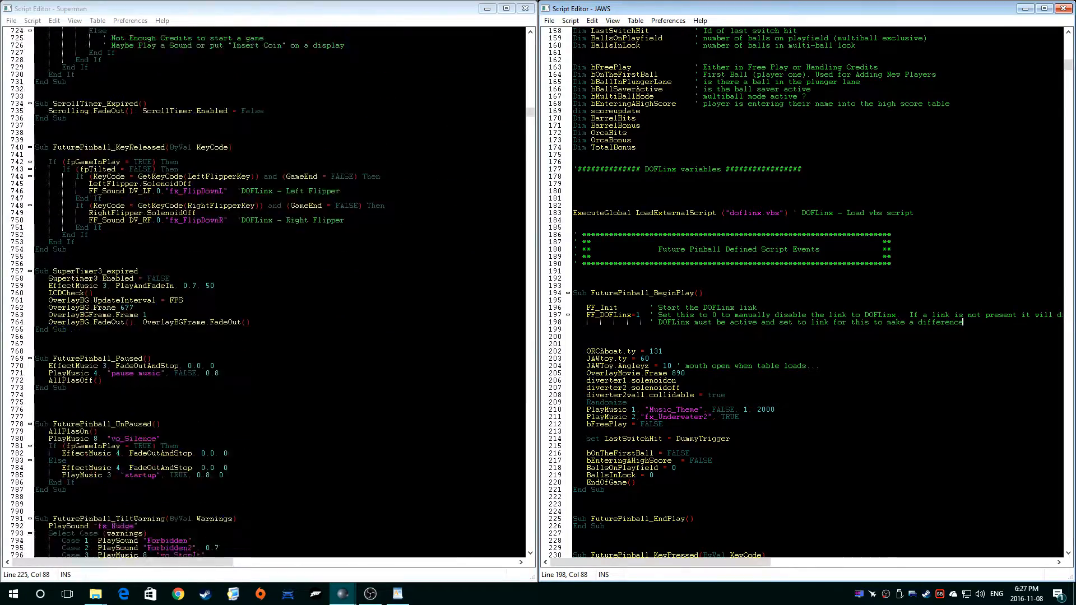
scroll("down", 3)
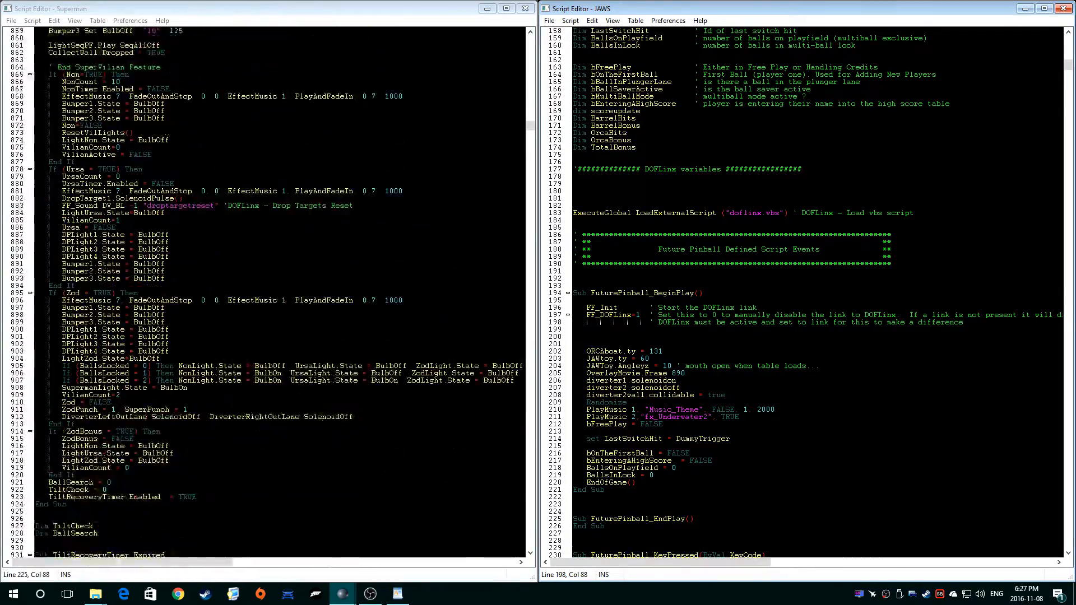
scroll("down", 3)
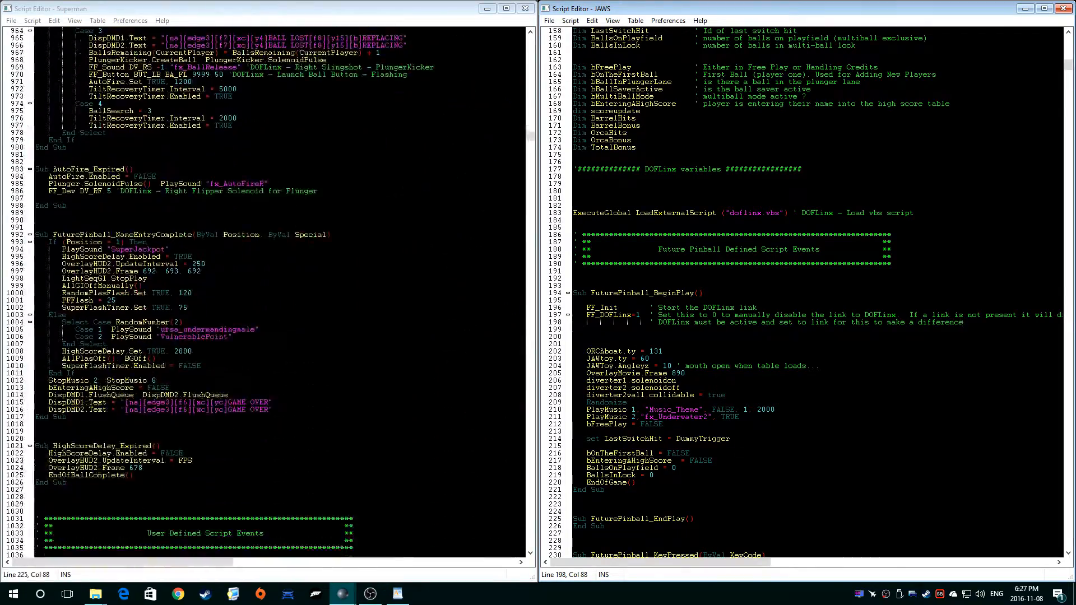
scroll("down", 3)
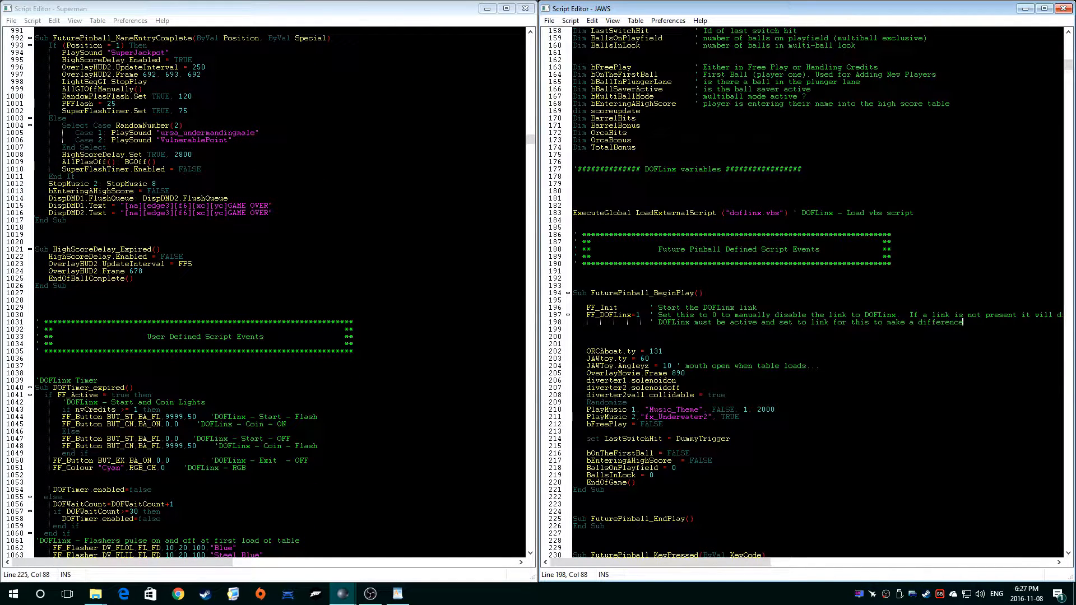
scroll("down", 3)
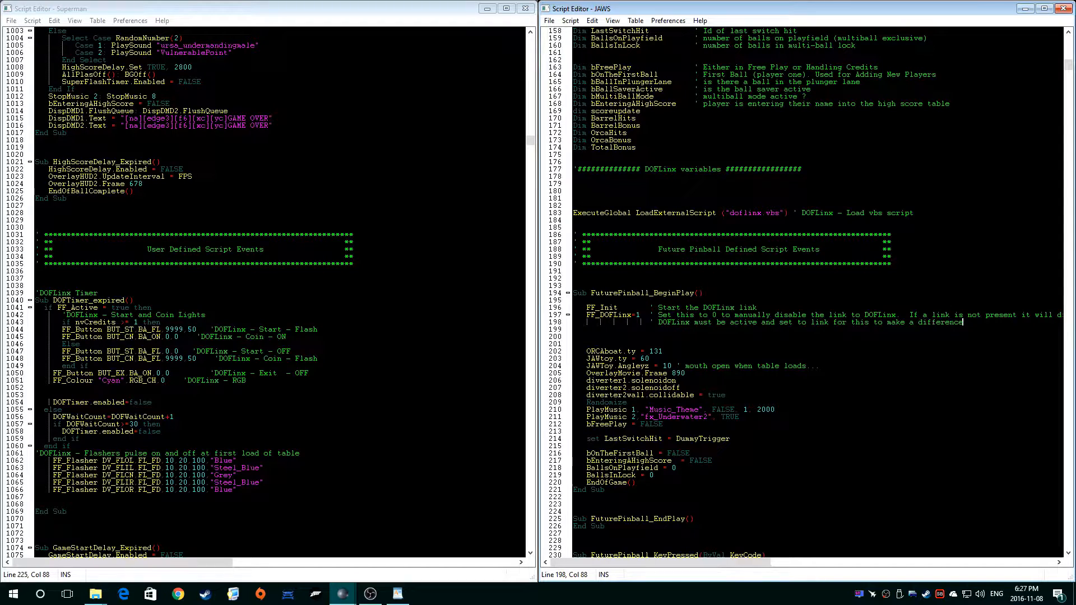
scroll("down", 3)
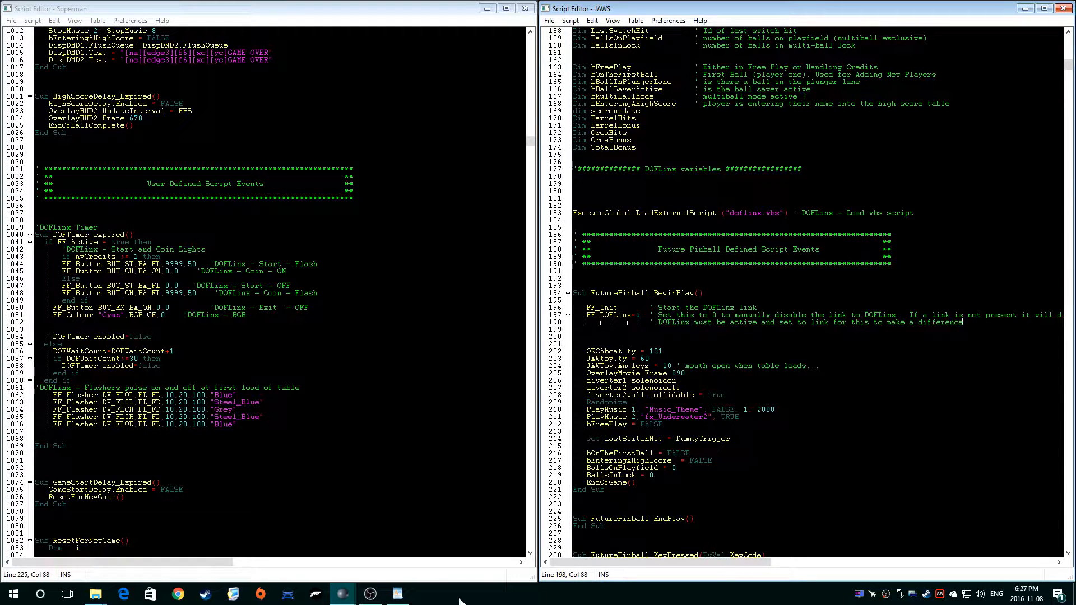
Select the DOFTimer_expired subroutine (lines 1038–1069) and copy it
left_click(397, 594)
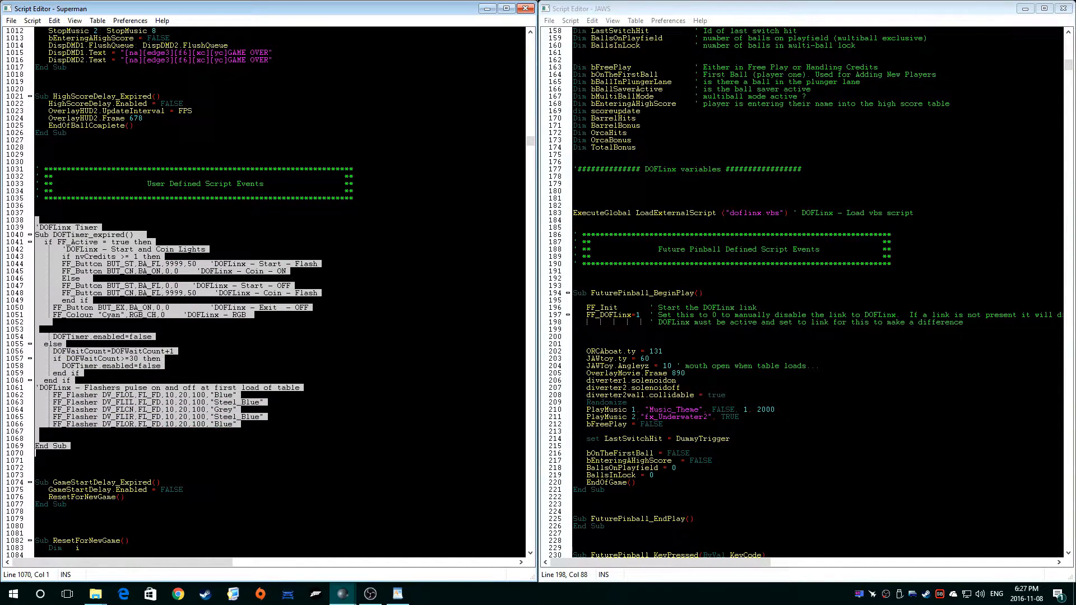
right_click(214, 417)
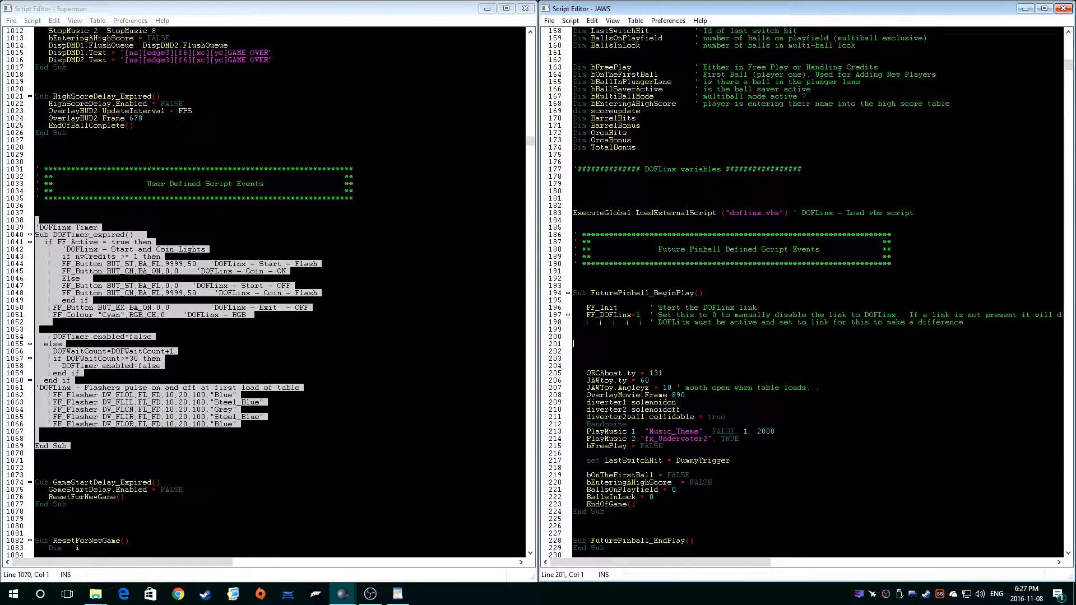
Paste the DOFTimer subroutine on a blank line just above Sub ResetForNewGame in the JAWS script
scroll("down", 3)
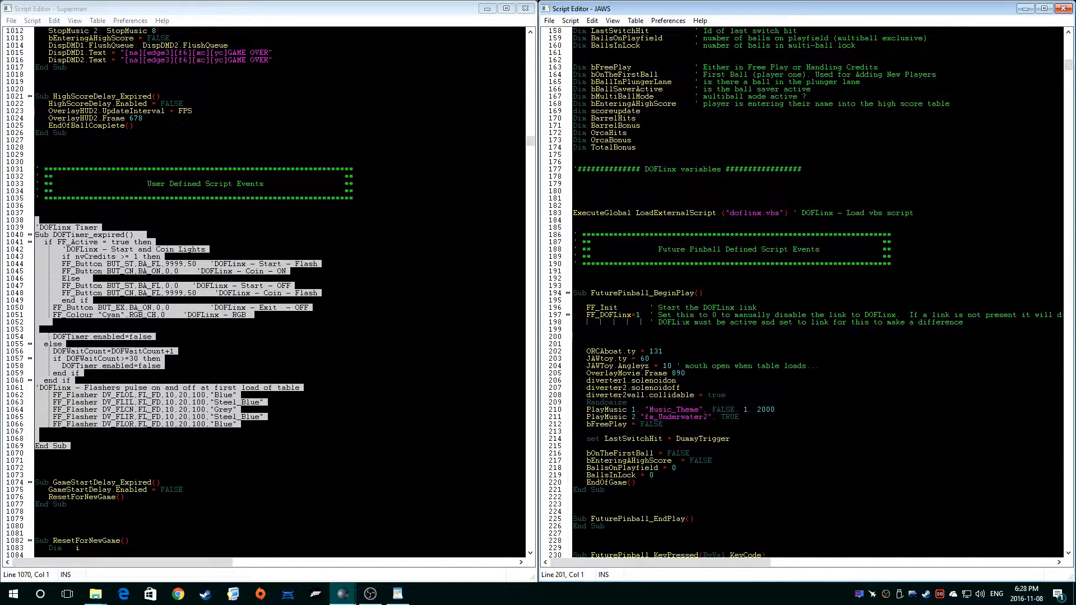
scroll("down", 3)
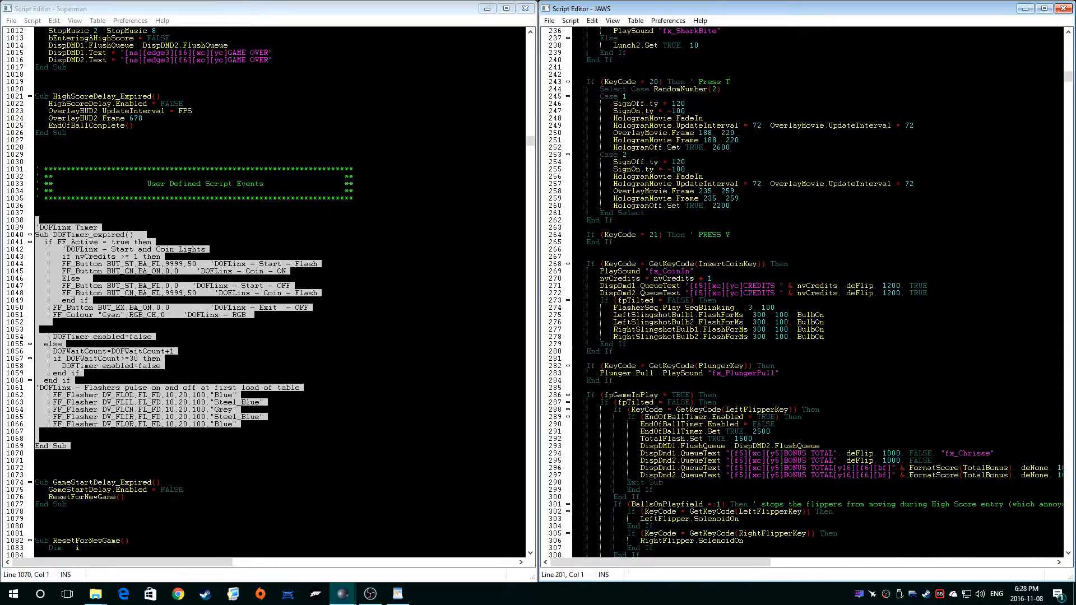
scroll("down", 3)
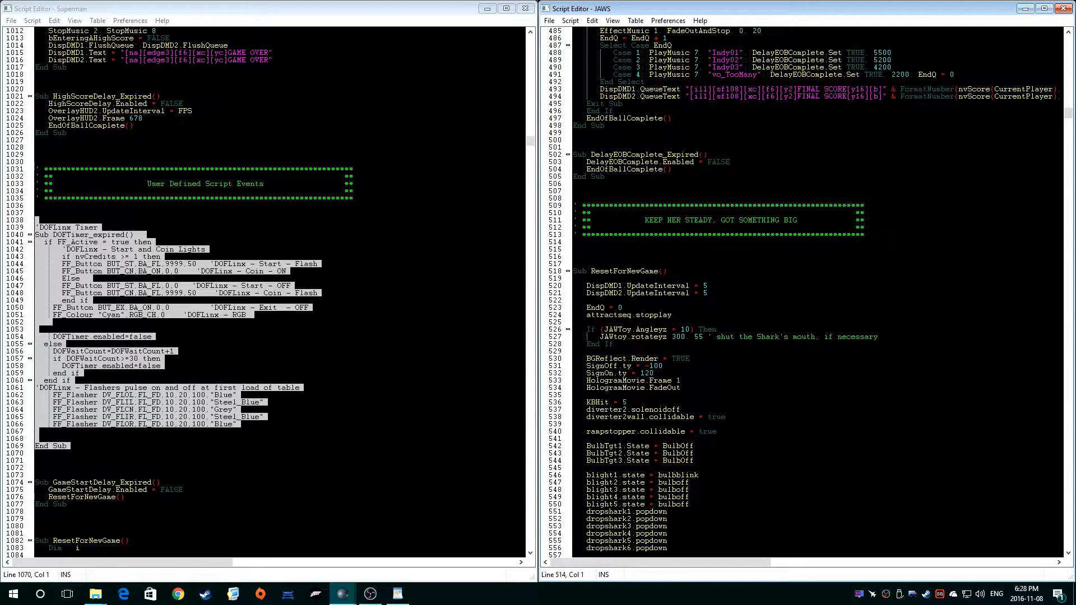
scroll("down", 3)
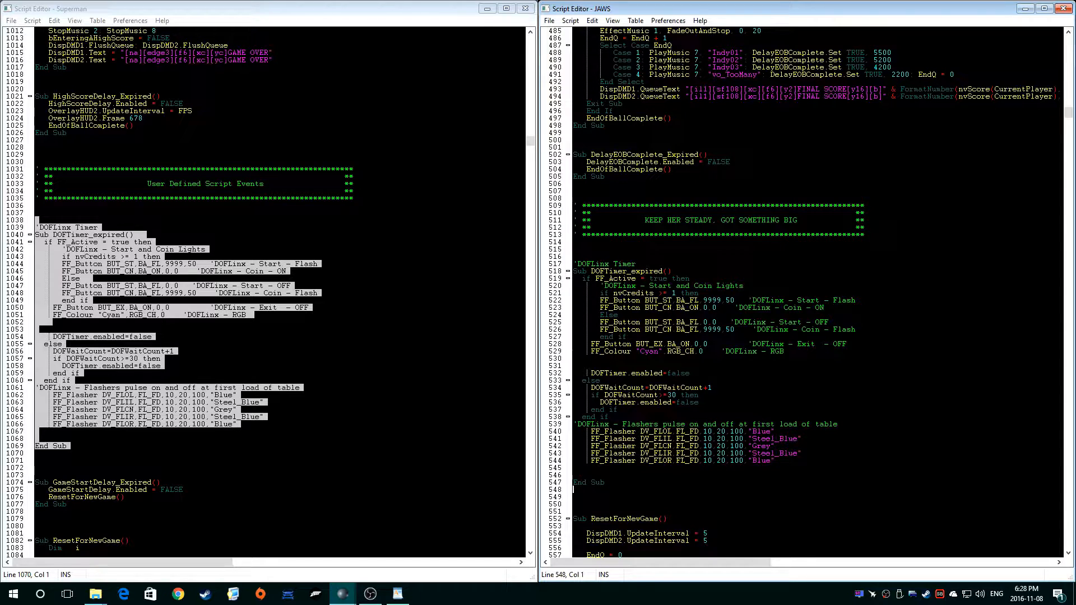
left_click(769, 445)
type("a")
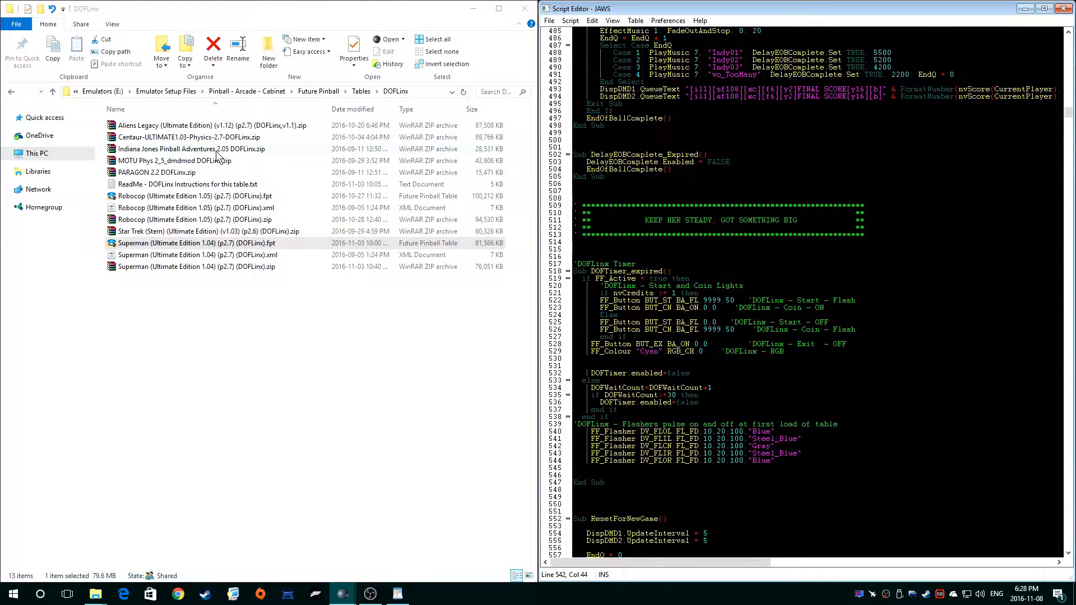
Return to the maximized JAWS table editor and save the table via File > Save
left_click(516, 8)
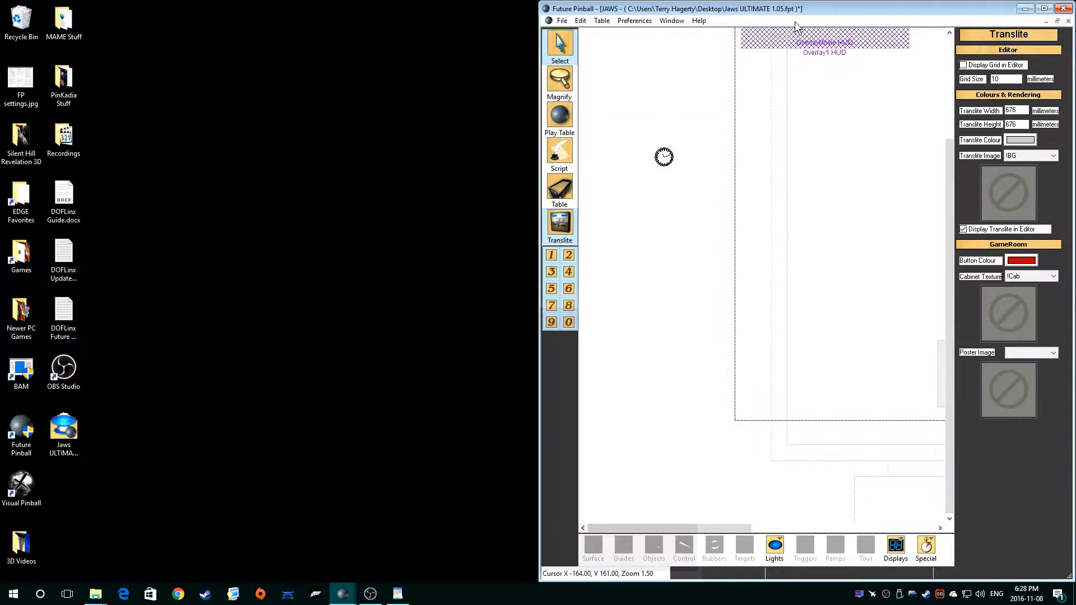
left_click(1056, 7)
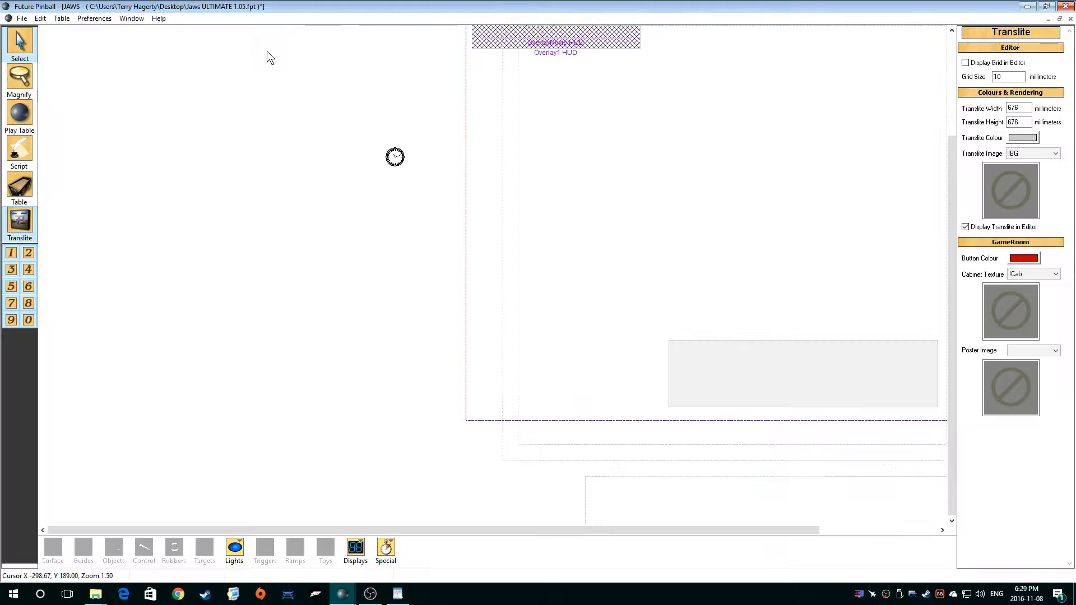
left_click(23, 18)
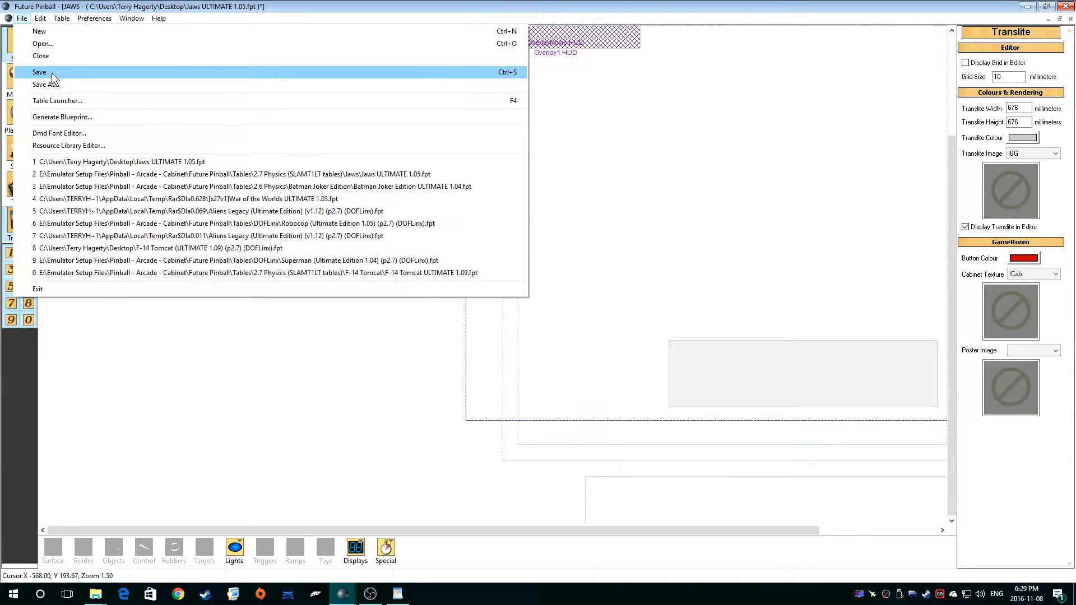
left_click(39, 71)
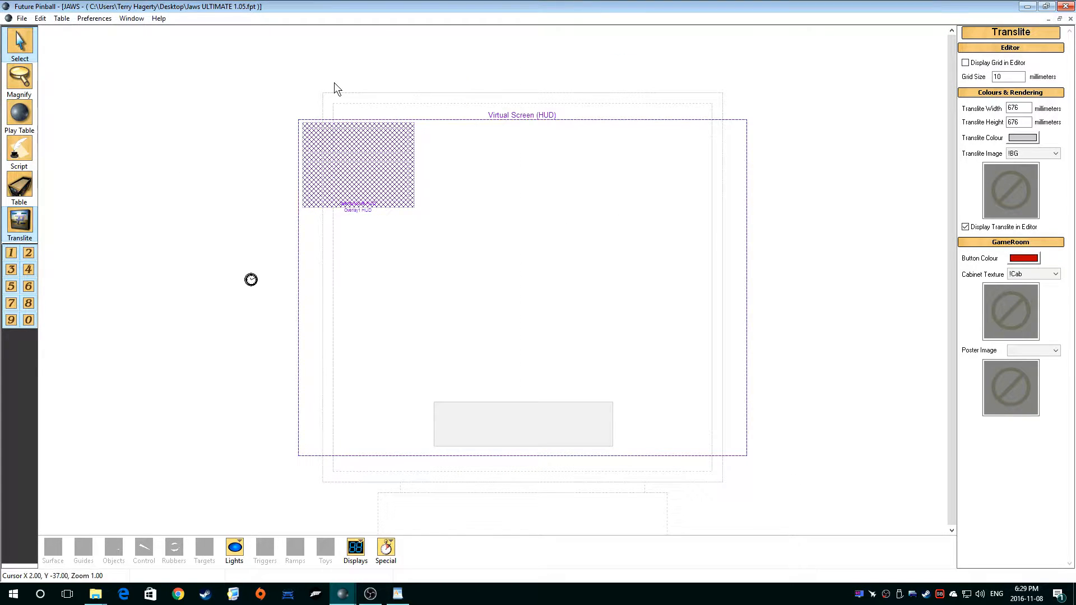
mouse_move(458, 121)
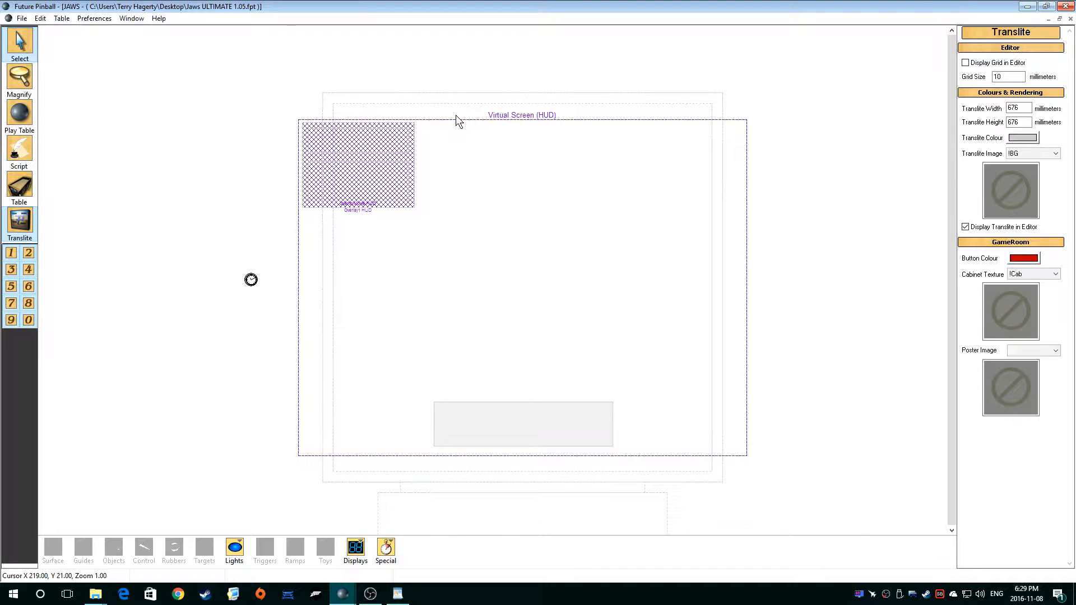
mouse_move(60, 78)
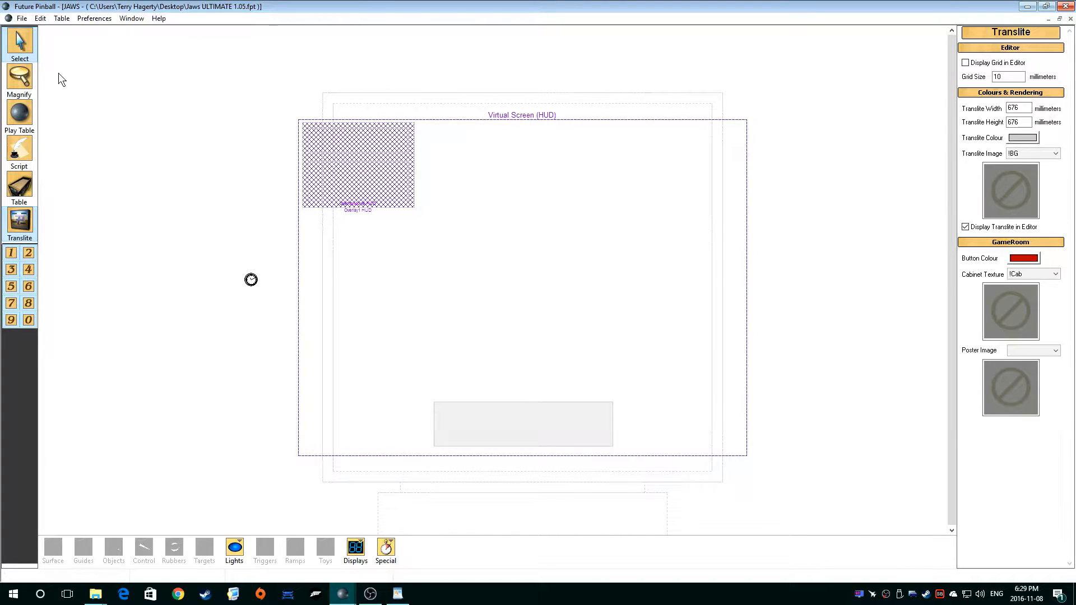
mouse_move(19, 114)
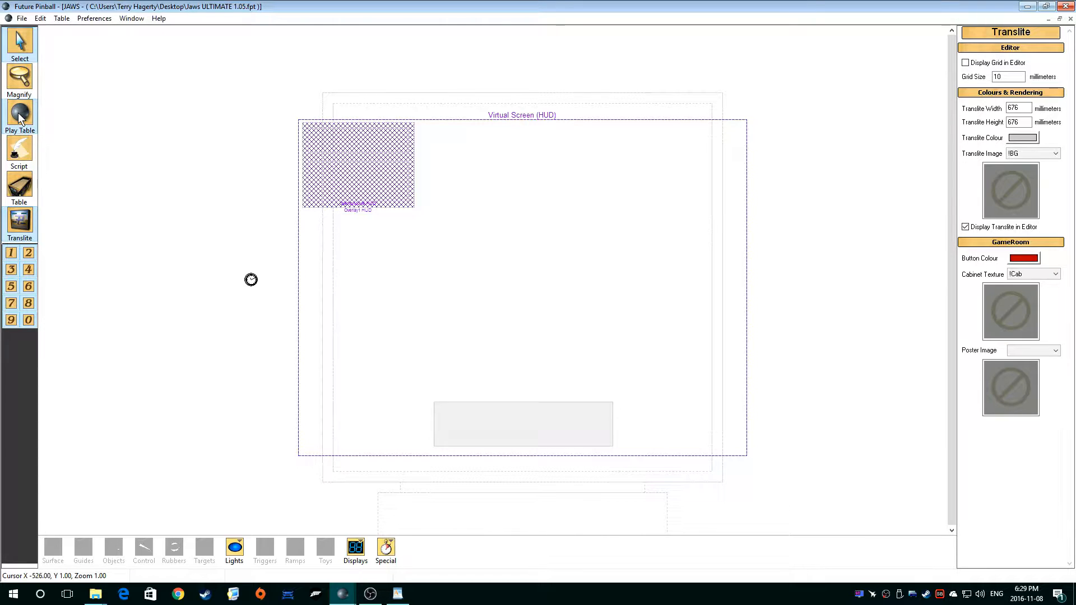
left_click(19, 117)
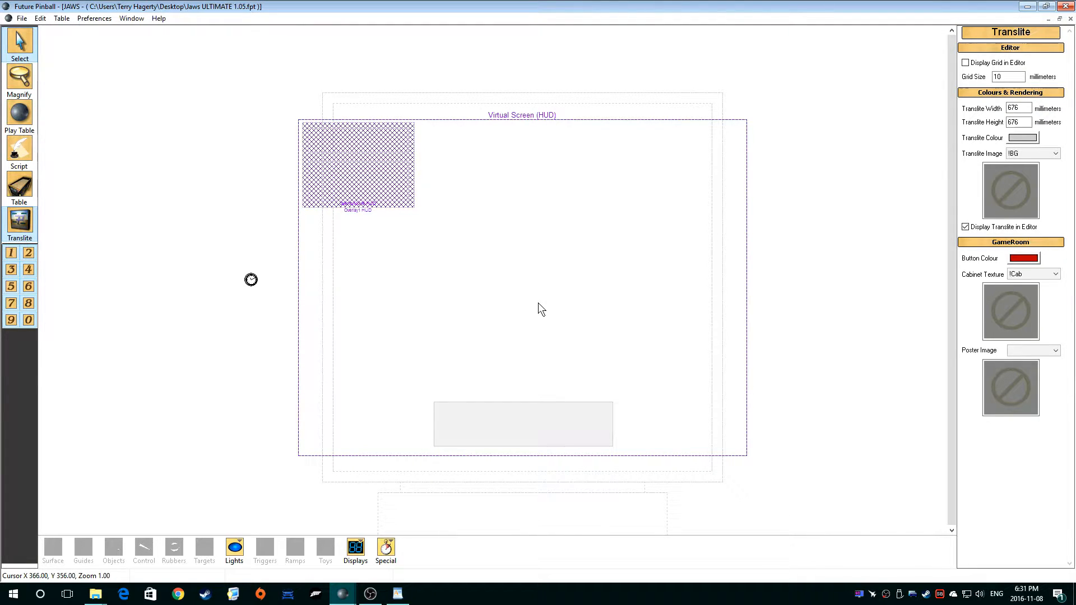
mouse_move(534, 328)
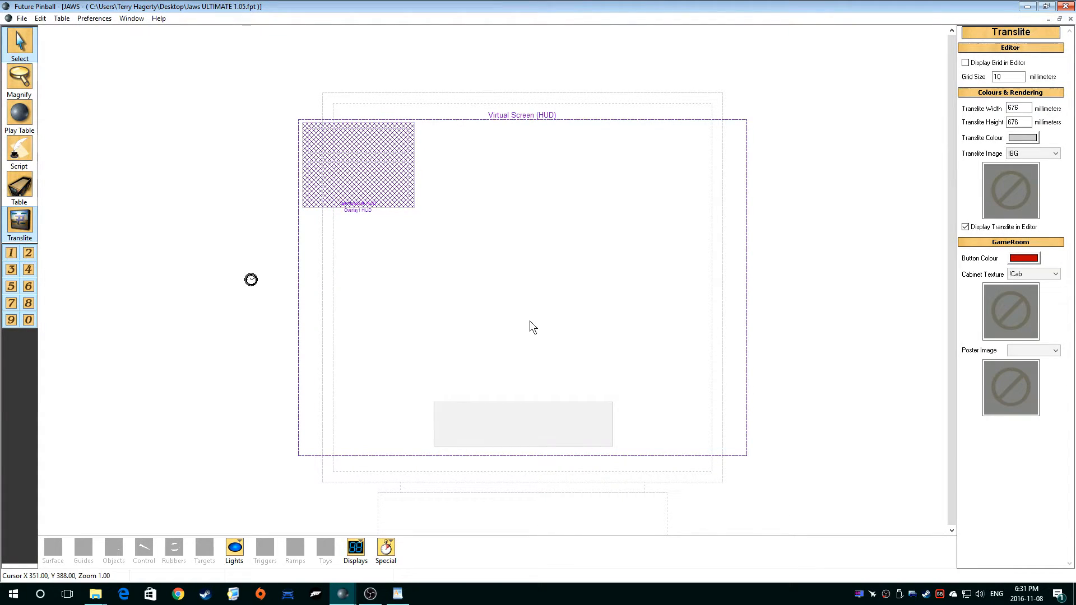
mouse_move(336, 315)
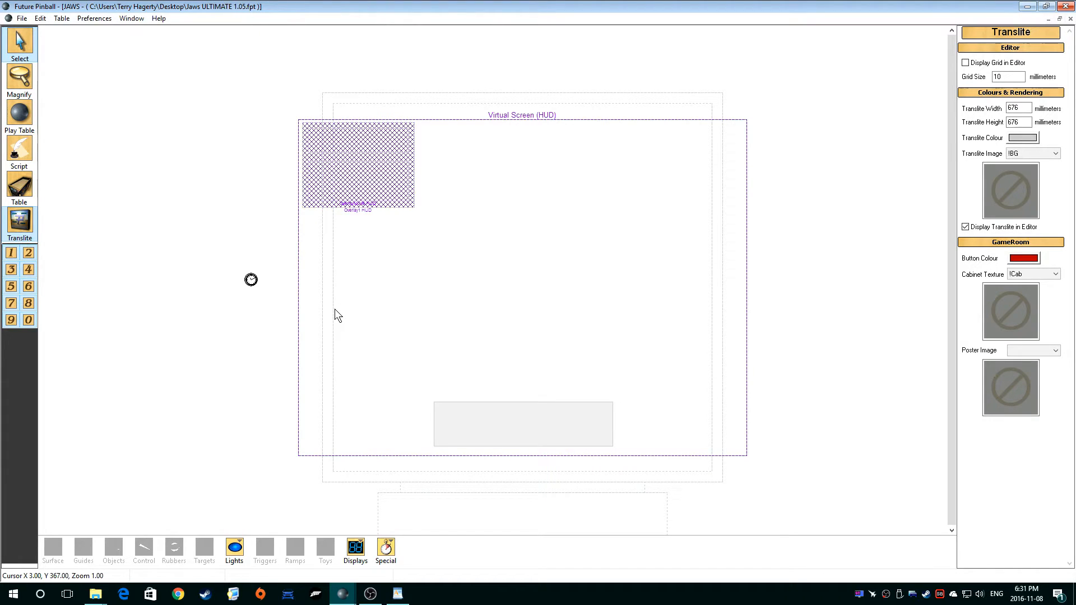